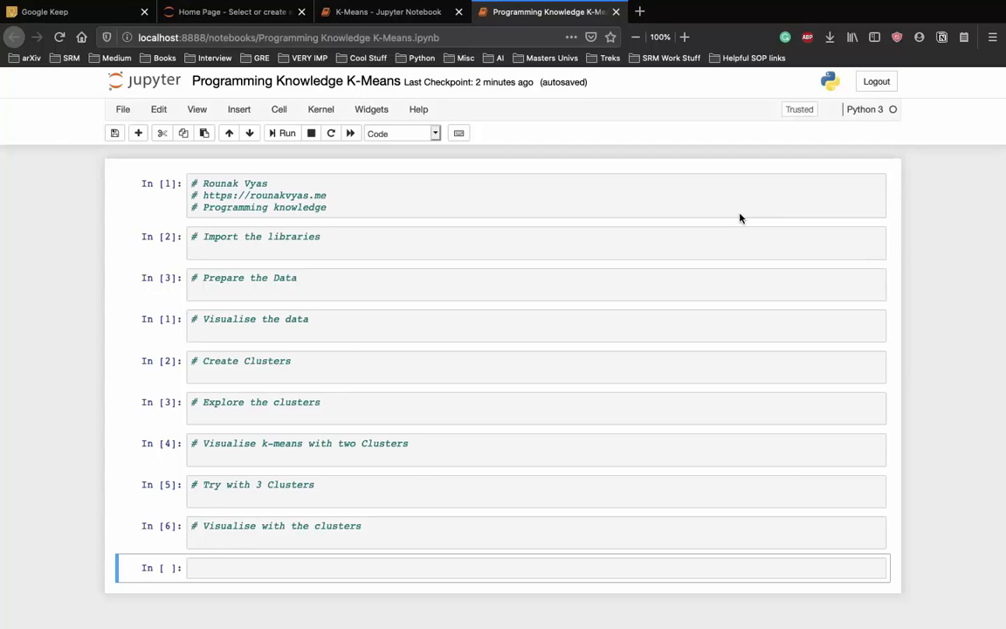
{"action": "mouse_move", "coordinate": [467, 245]}
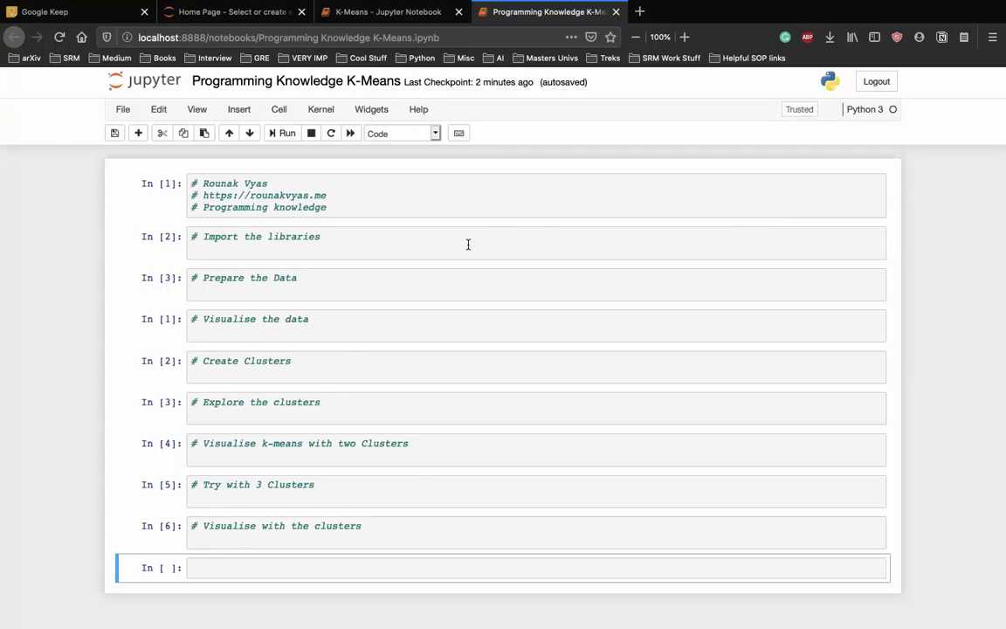
Write the import of matplotlib.pyplot in the Import the libraries cell
{"action": "left_click", "coordinate": [467, 242]}
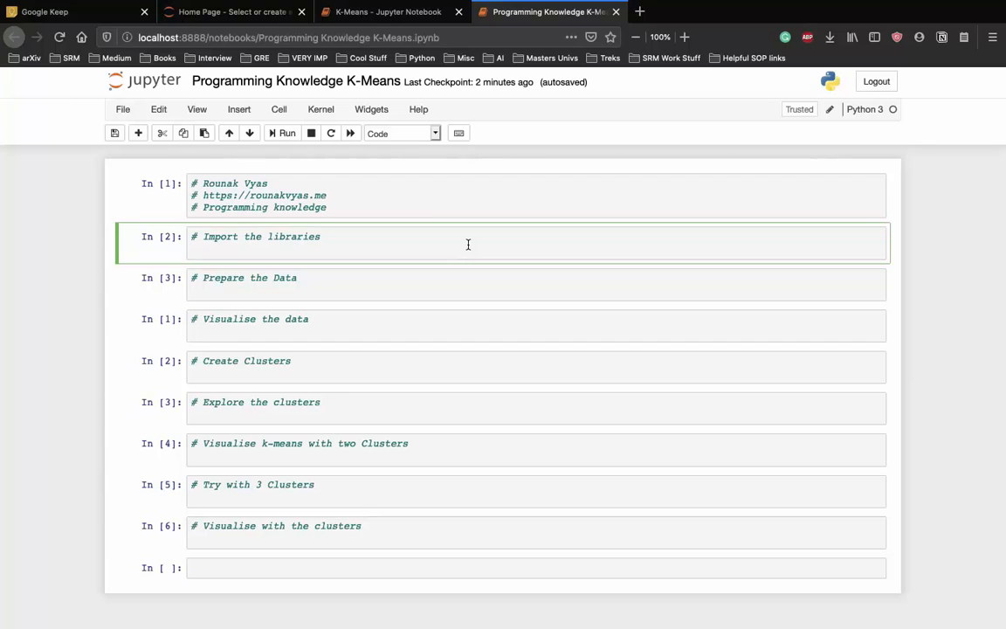
{"action": "type", "text": "i"}
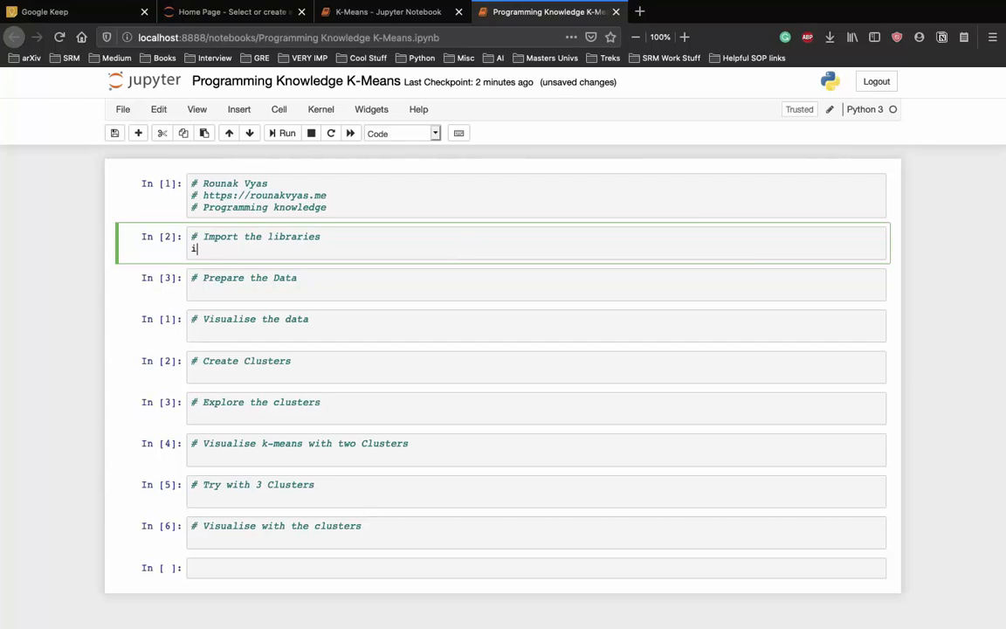
{"action": "type", "text": "mport mat"}
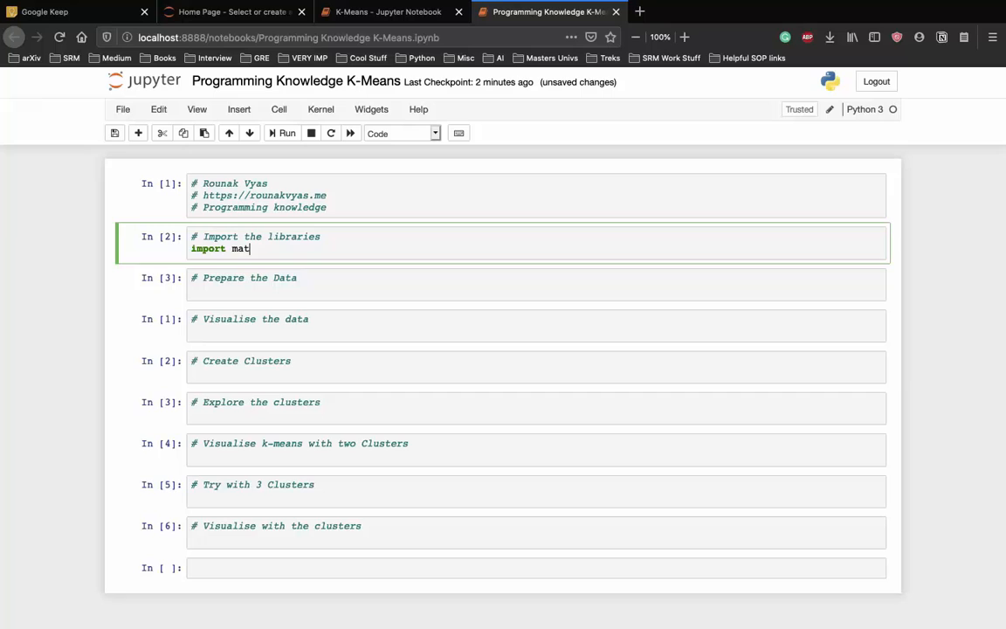
{"action": "type", "text": "lab"}
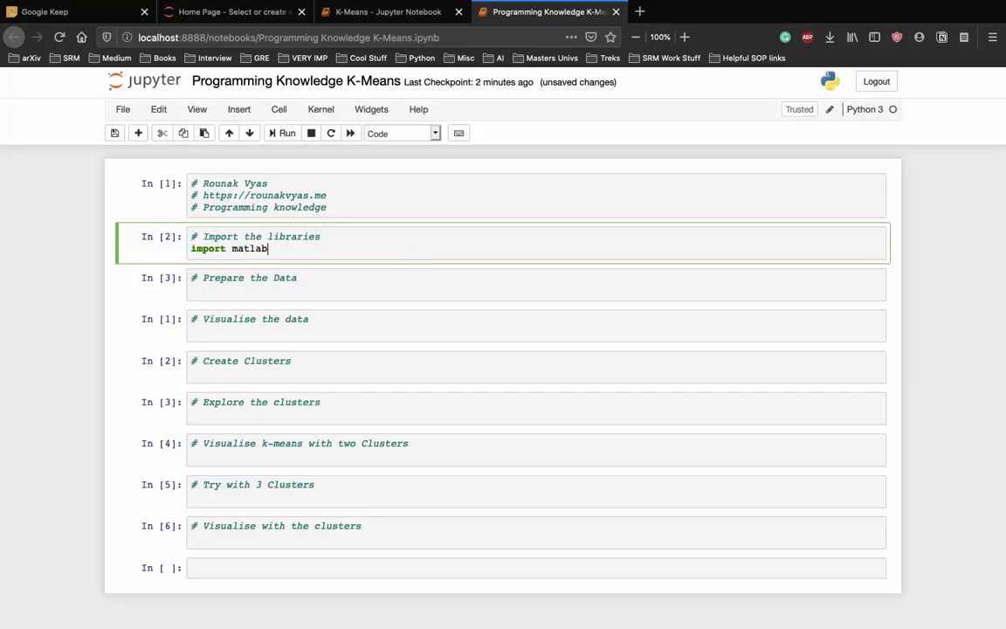
{"action": "type", "text": "plotlib"}
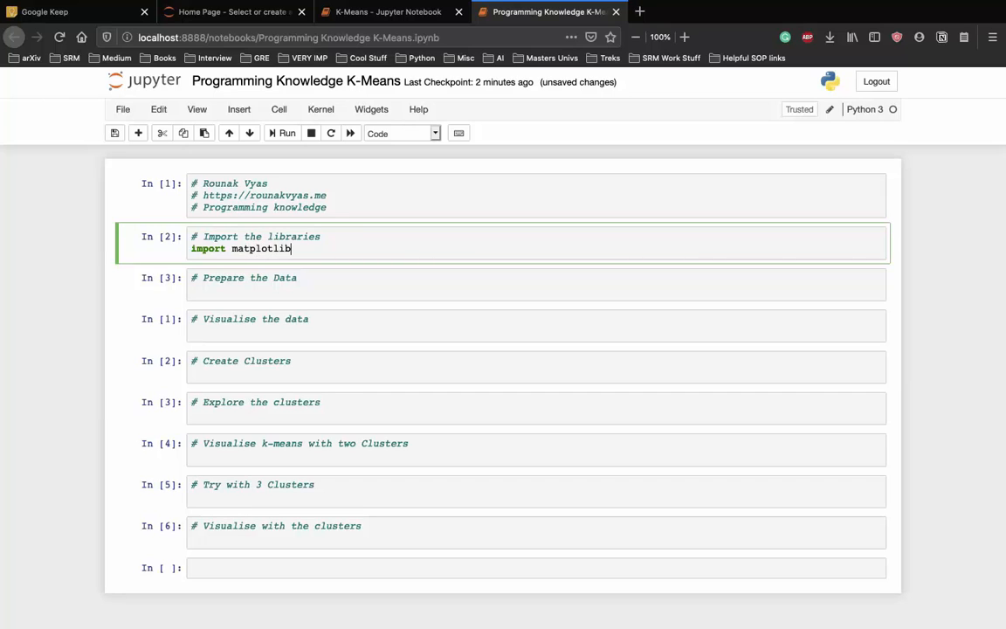
{"action": "type", "text": ".pyplot as plt"}
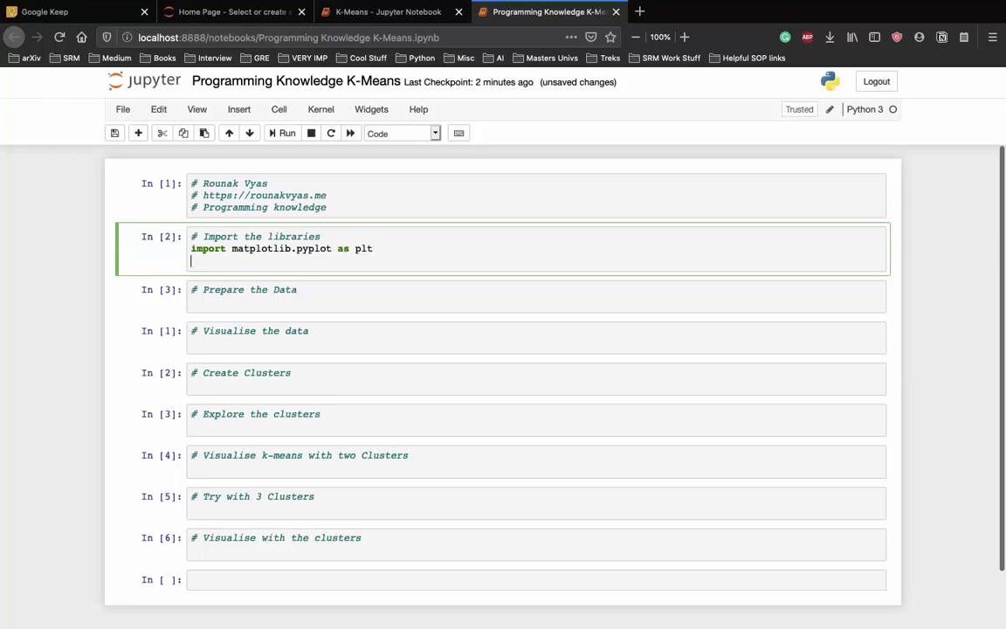
Add imports of numpy as np and KMeans from sklearn.cluster
{"action": "type", "text": "import"}
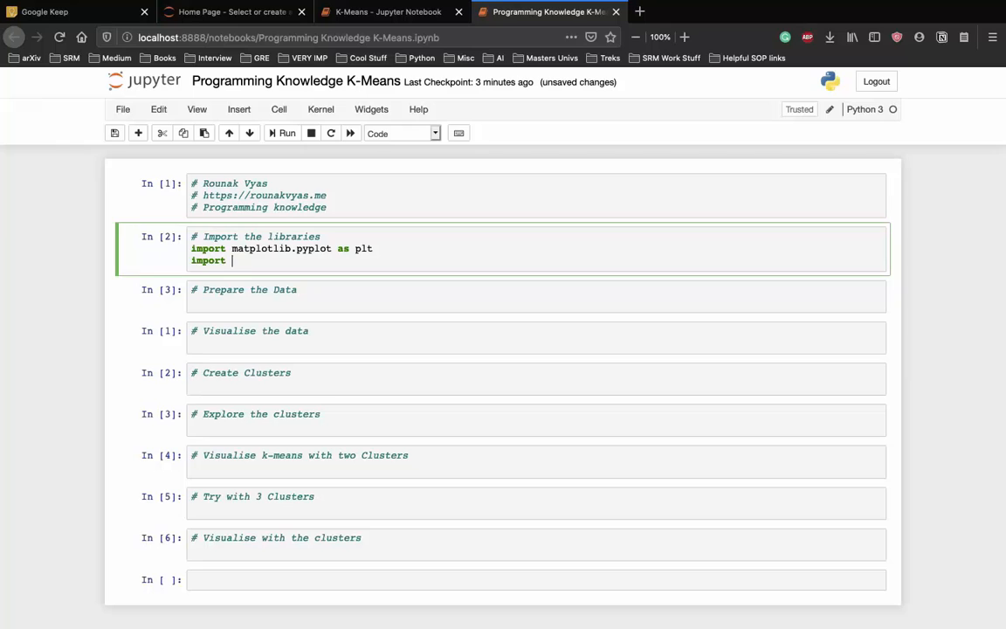
{"action": "type", "text": "numpy as np"}
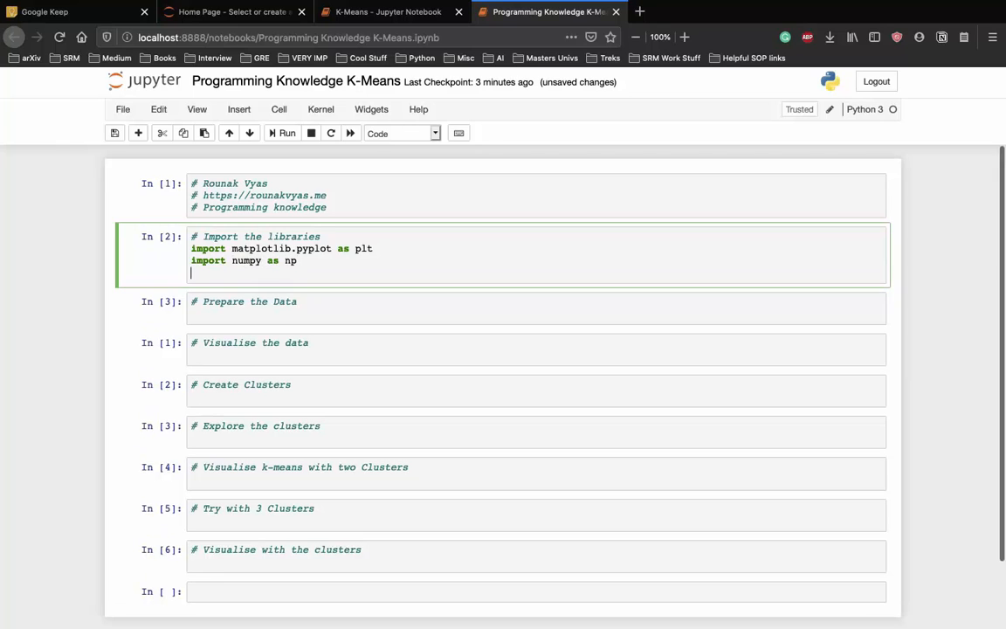
{"action": "type", "text": "and"}
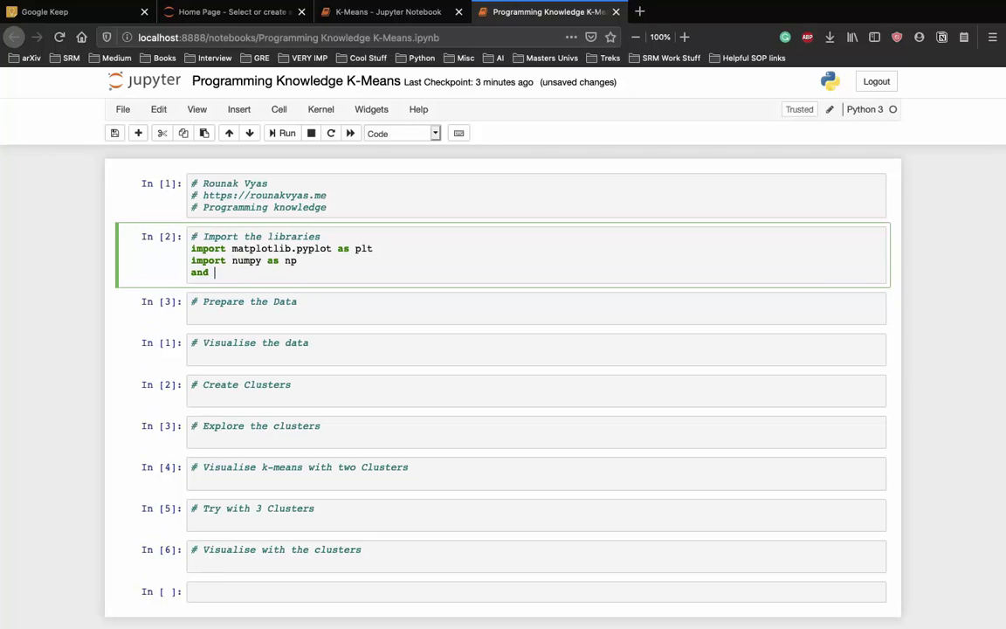
{"action": "type", "text": "import"}
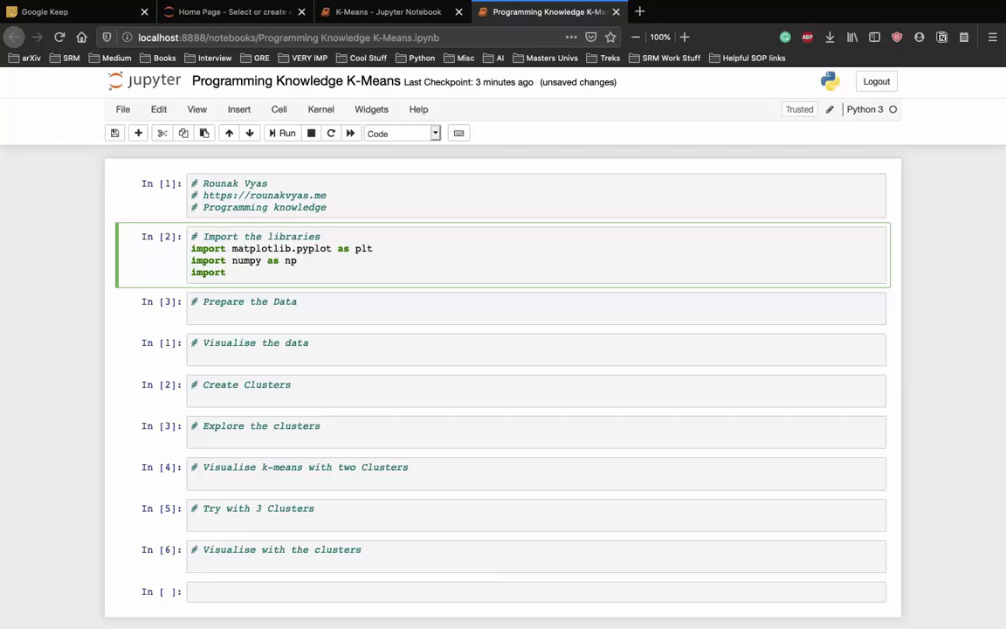
{"action": "type", "text": "frmo"}
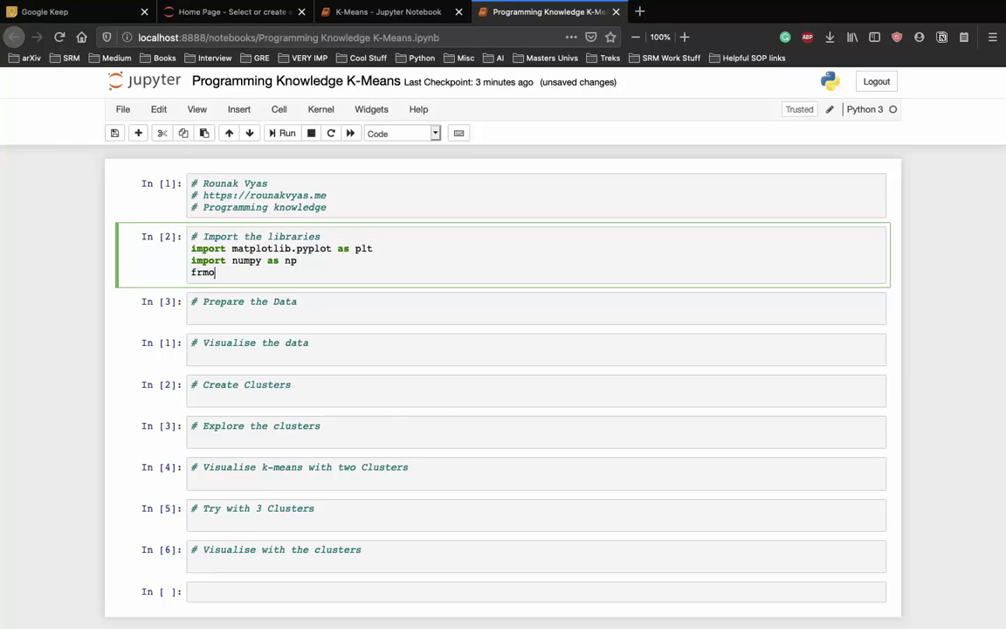
{"action": "type", "text": "from skl"}
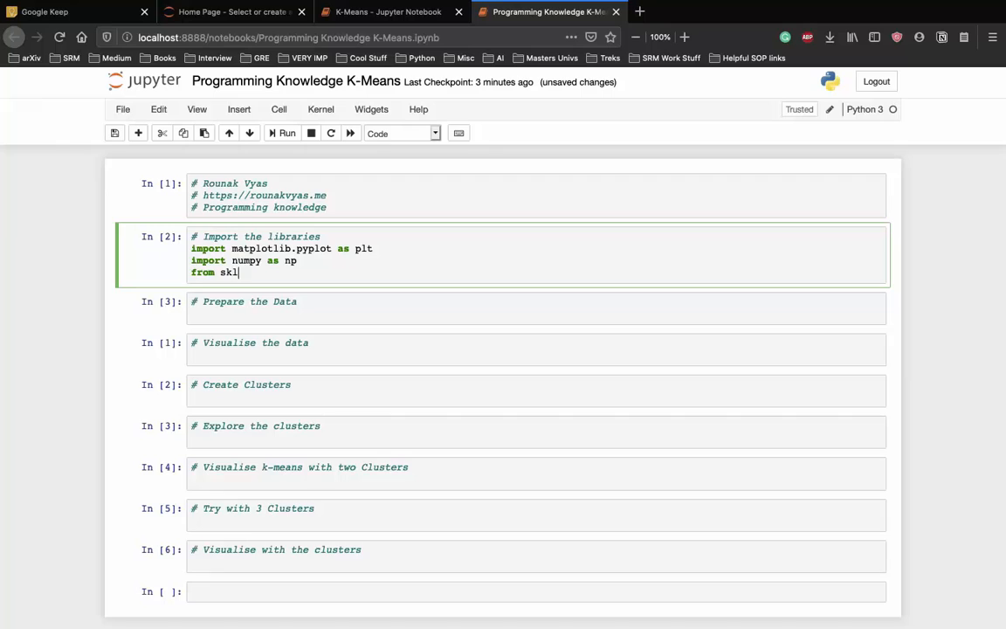
{"action": "type", "text": "earn.cluster import"}
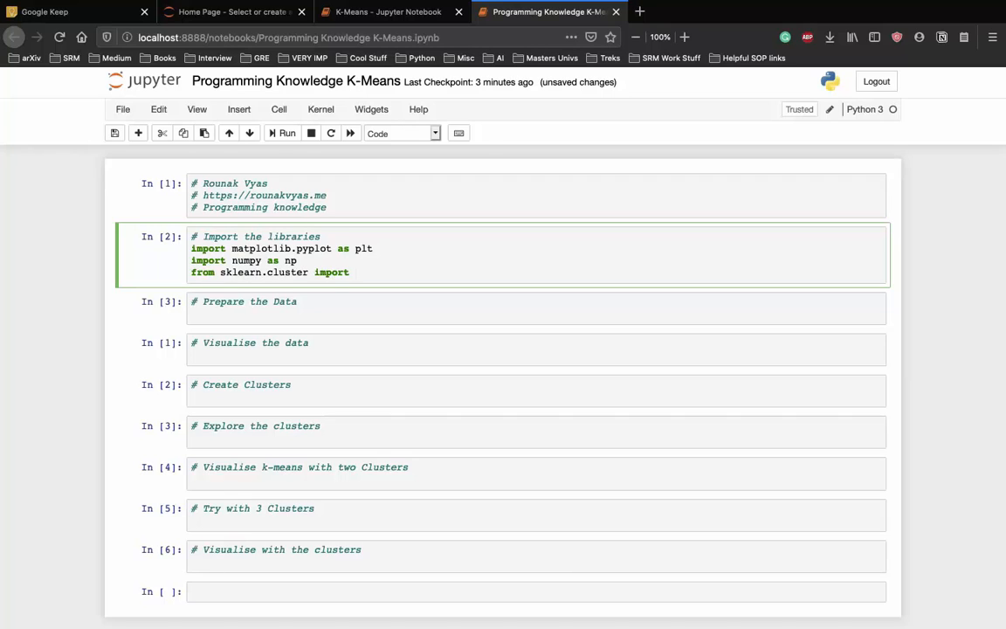
{"action": "type", "text": "KMeans"}
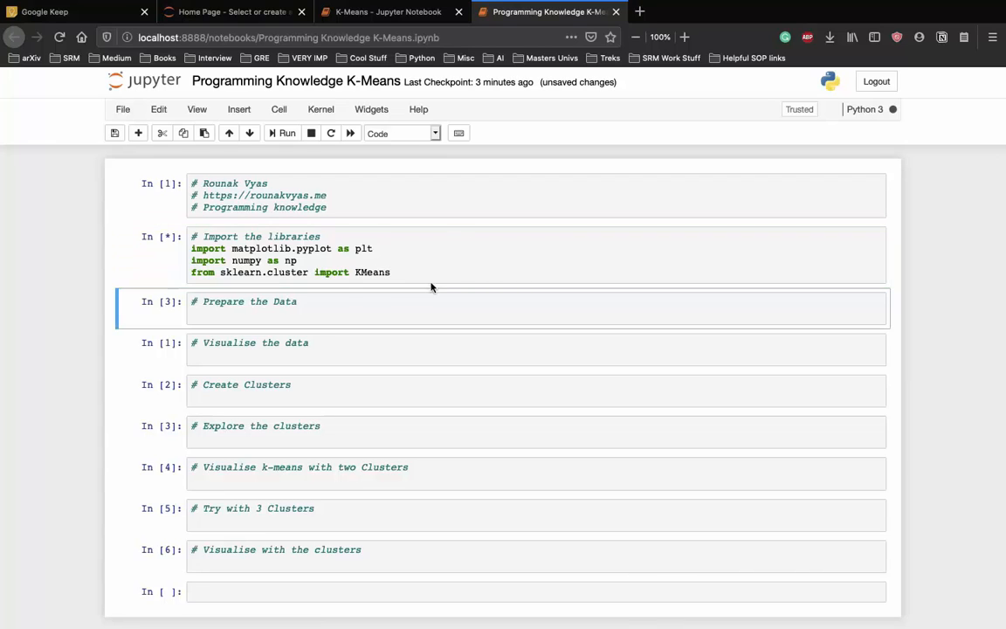
{"action": "left_click", "coordinate": [325, 310]}
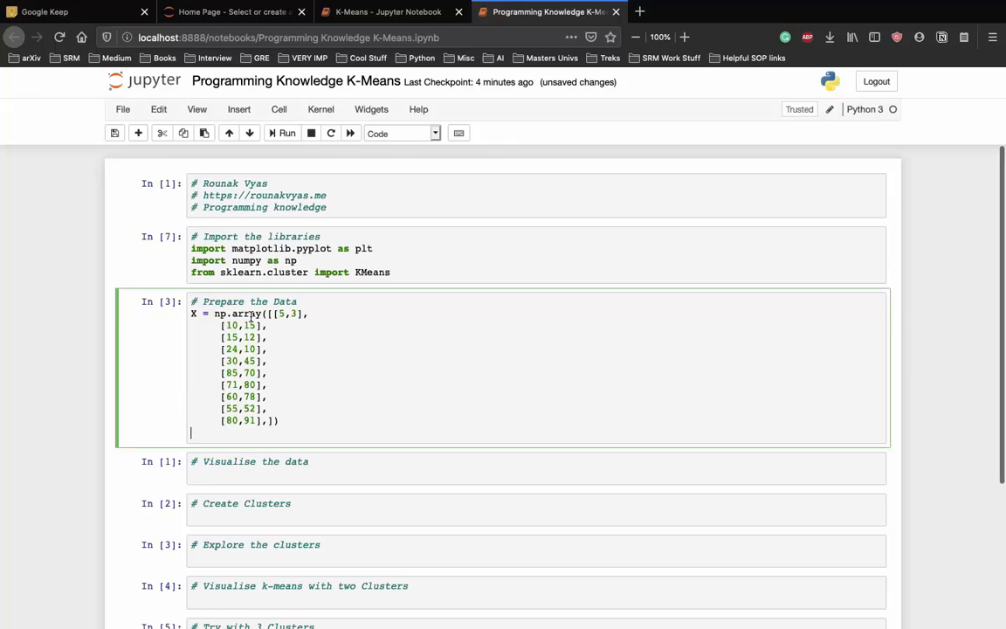
Scroll down to the Prepare the Data cell defining X as ten 2-D points
{"action": "scroll", "scroll_direction": "down", "scroll_amount": 3}
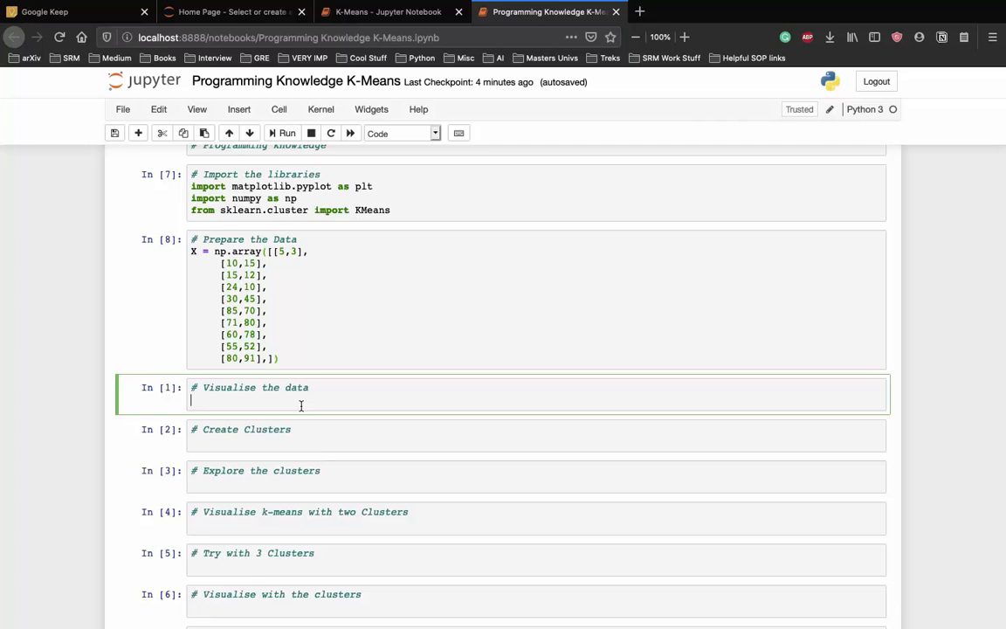
Scatter-plot X[:,0] against X[:,1] with label 'True Position'
{"action": "type", "text": "plt."}
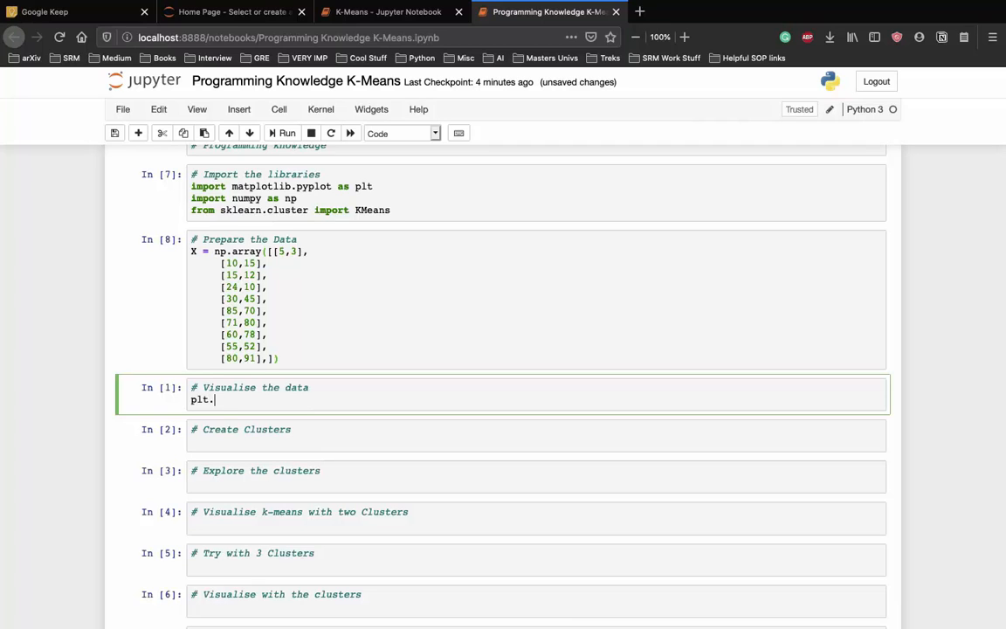
{"action": "type", "text": "scatter()"}
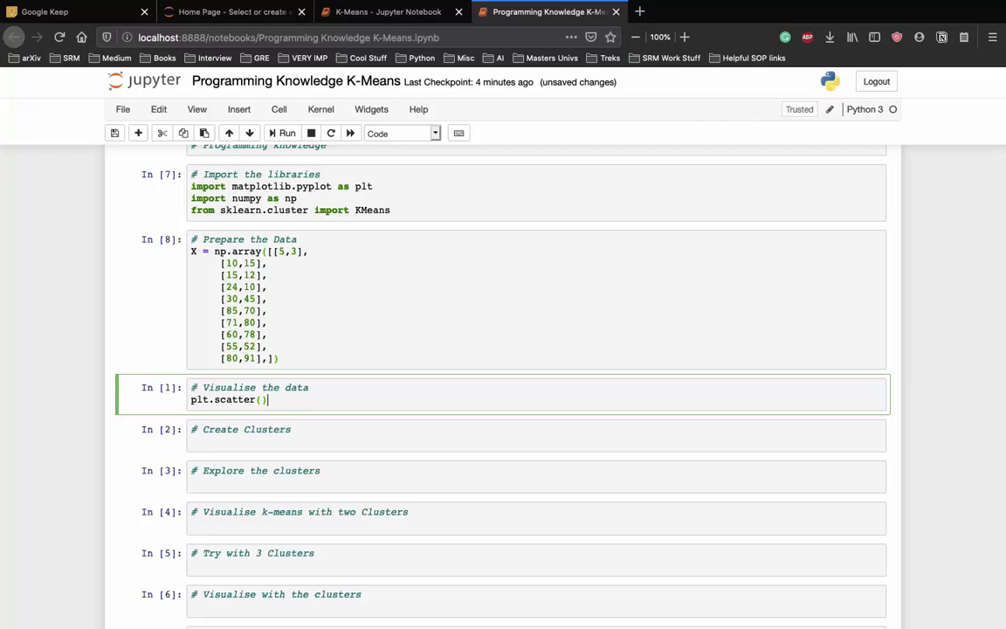
{"action": "type", "text": "X[:"}
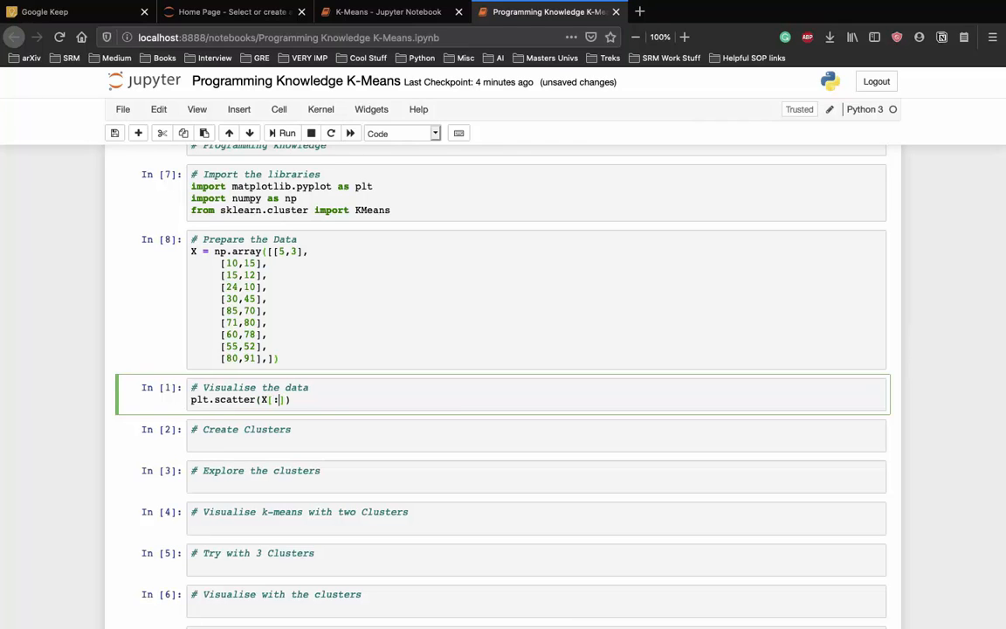
{"action": "type", "text": "0"}
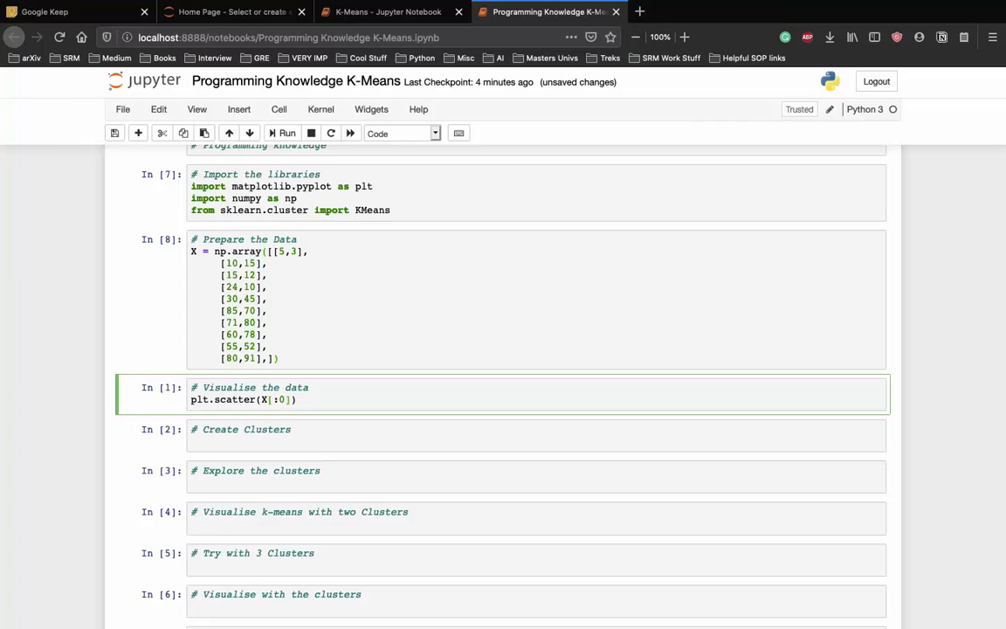
{"action": "type", "text": ","}
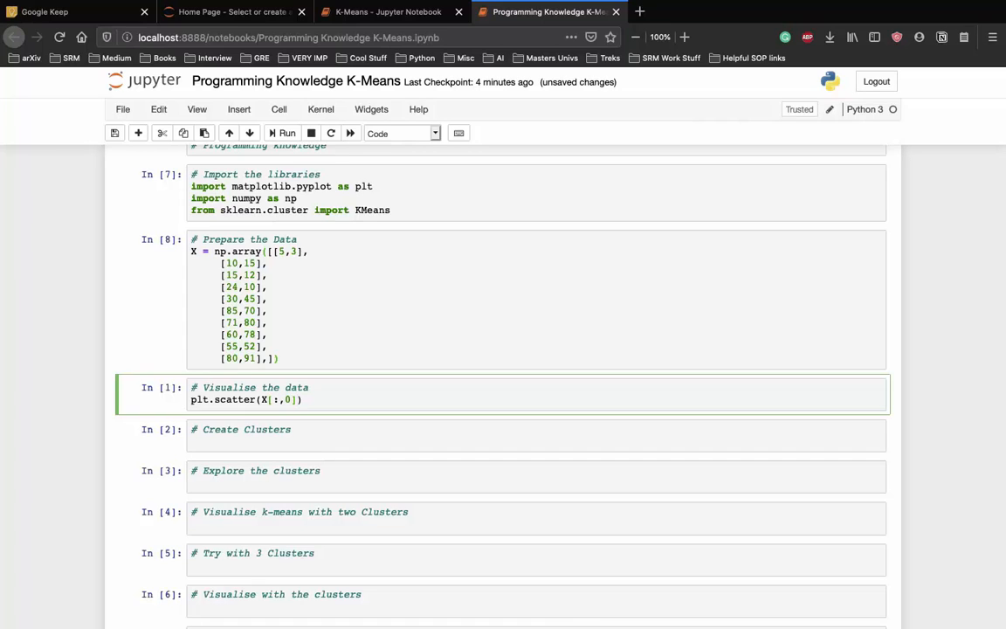
{"action": "type", "text": ", X[:"}
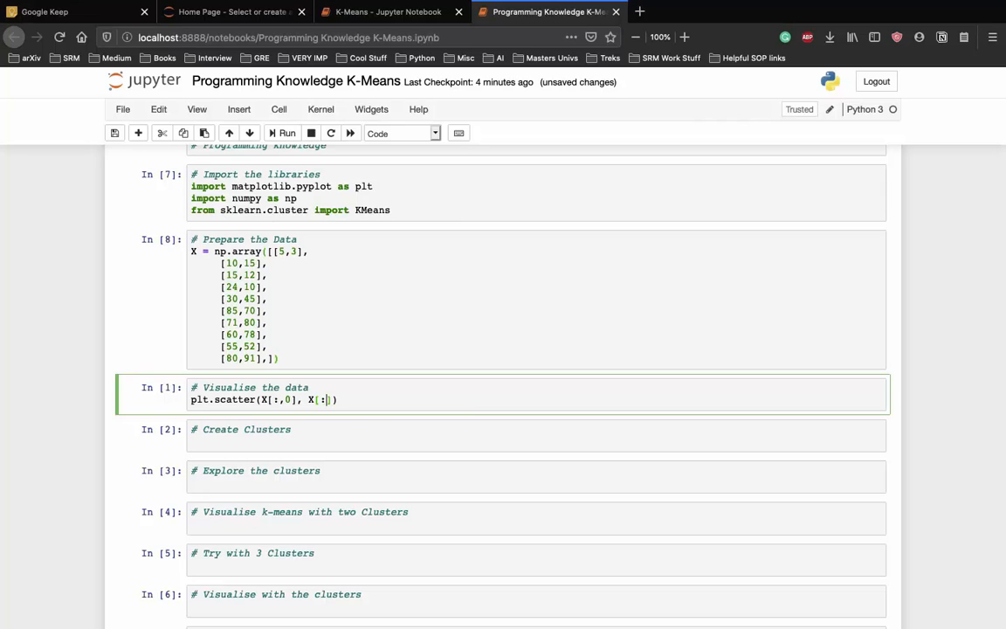
{"action": "type", "text": "1"}
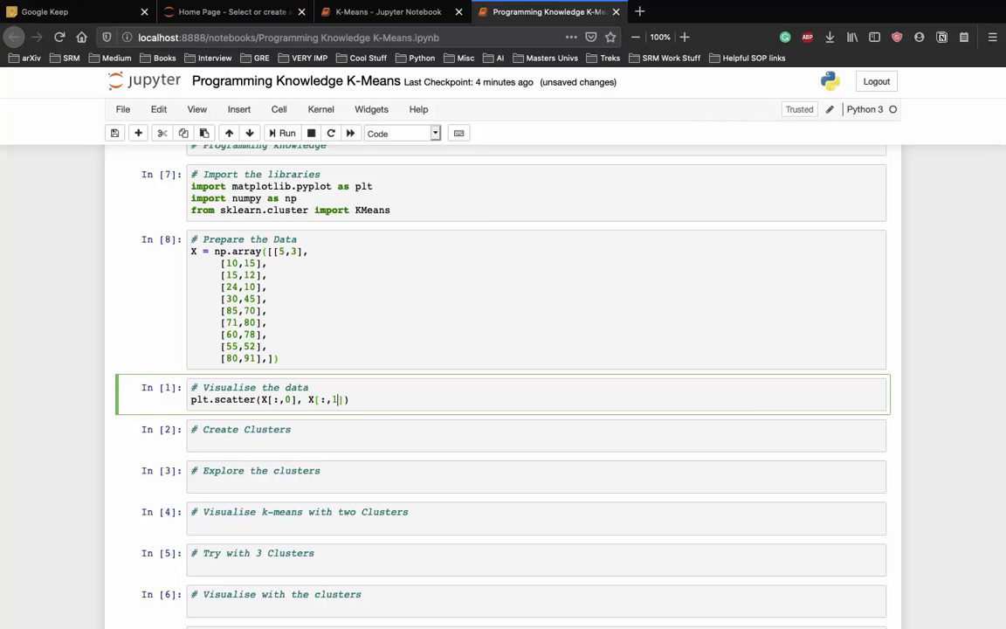
{"action": "type", "text": "], 1"}
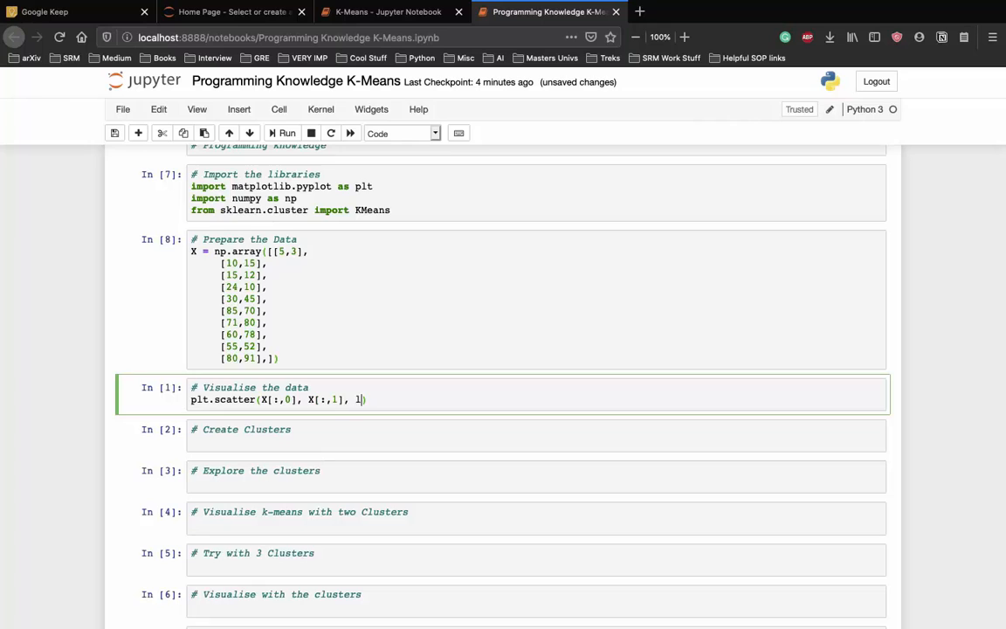
{"action": "type", "text": "label=''"}
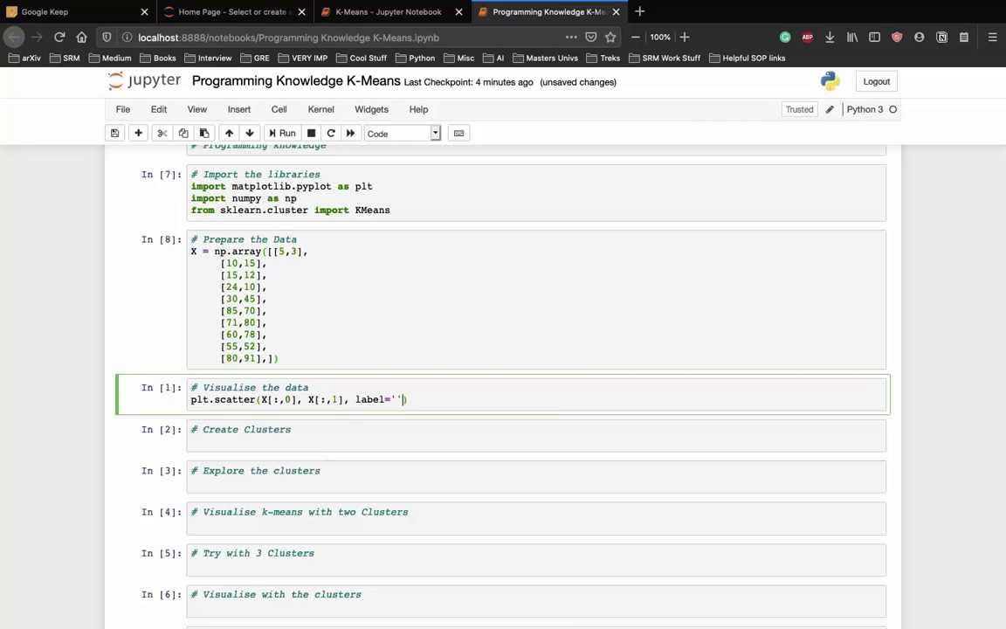
{"action": "type", "text": "True Position"}
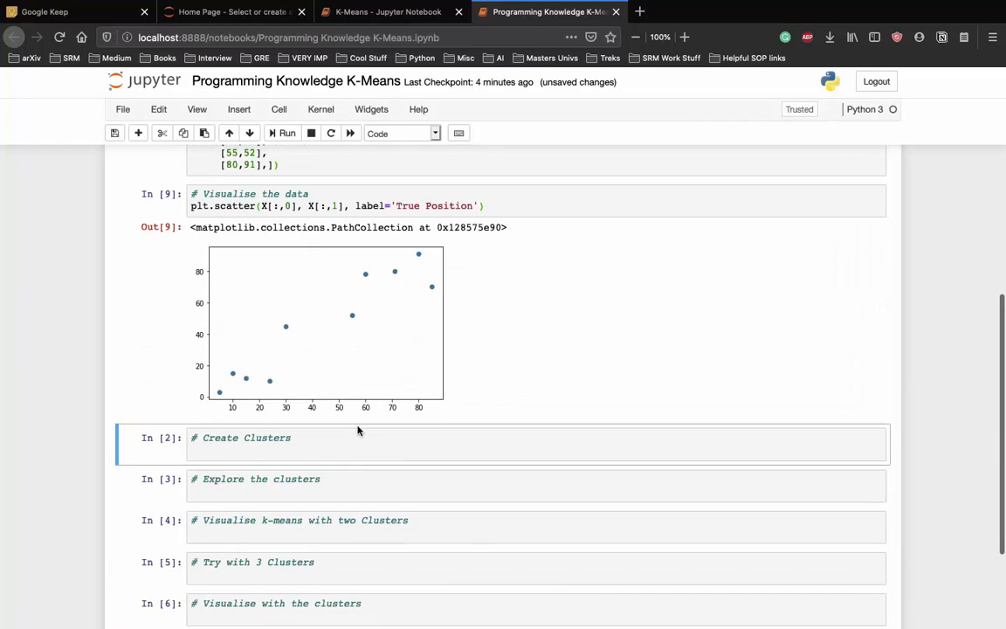
{"action": "left_click", "coordinate": [317, 444]}
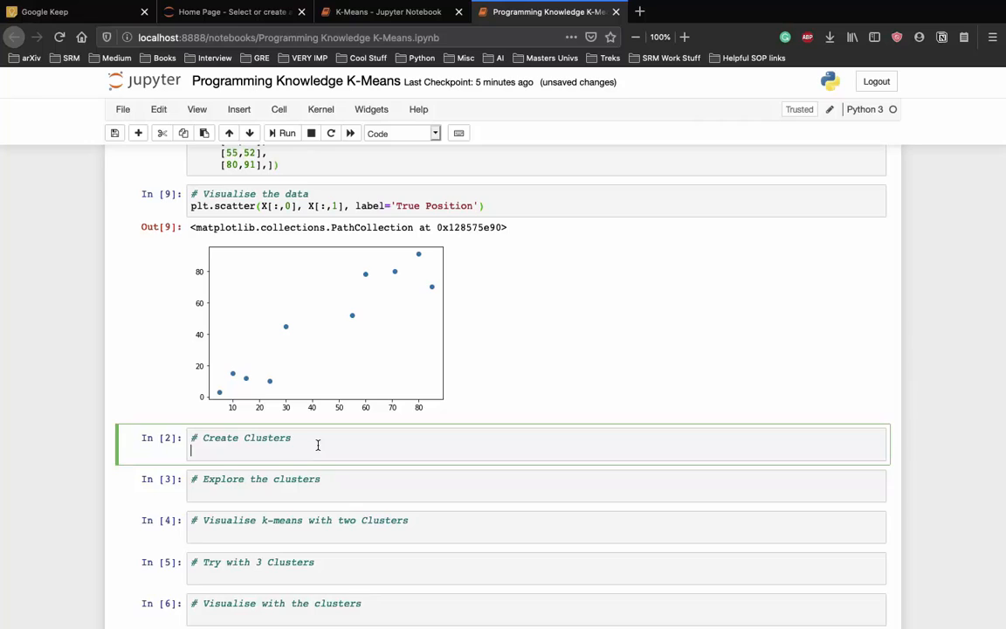
Create kmeans = KMeans(n_clusters=2) and fit it to X in the Create Clusters cell
{"action": "scroll", "scroll_direction": "down", "scroll_amount": 3}
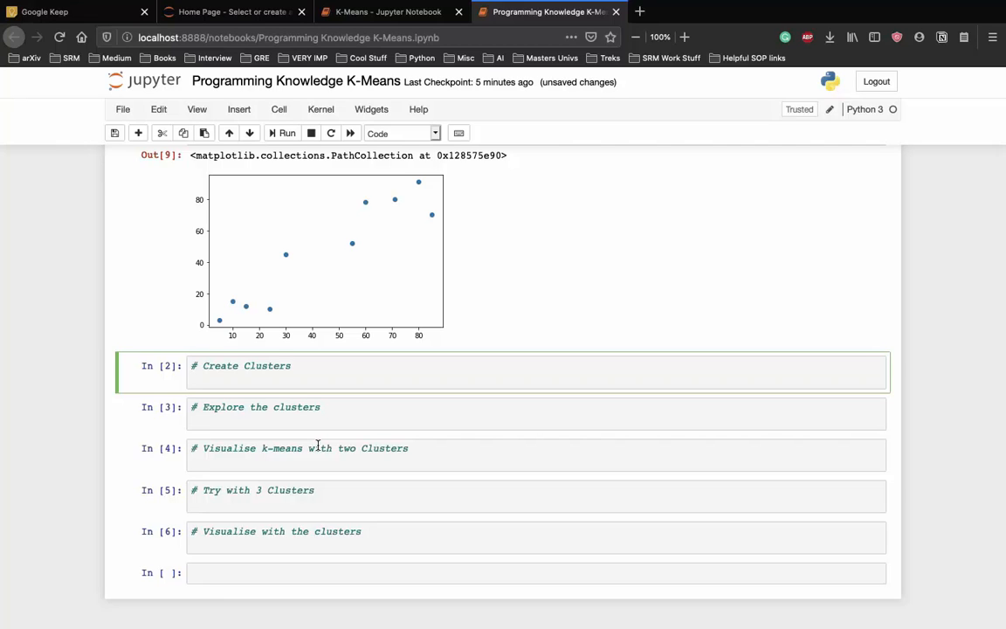
{"action": "type", "text": "kme"}
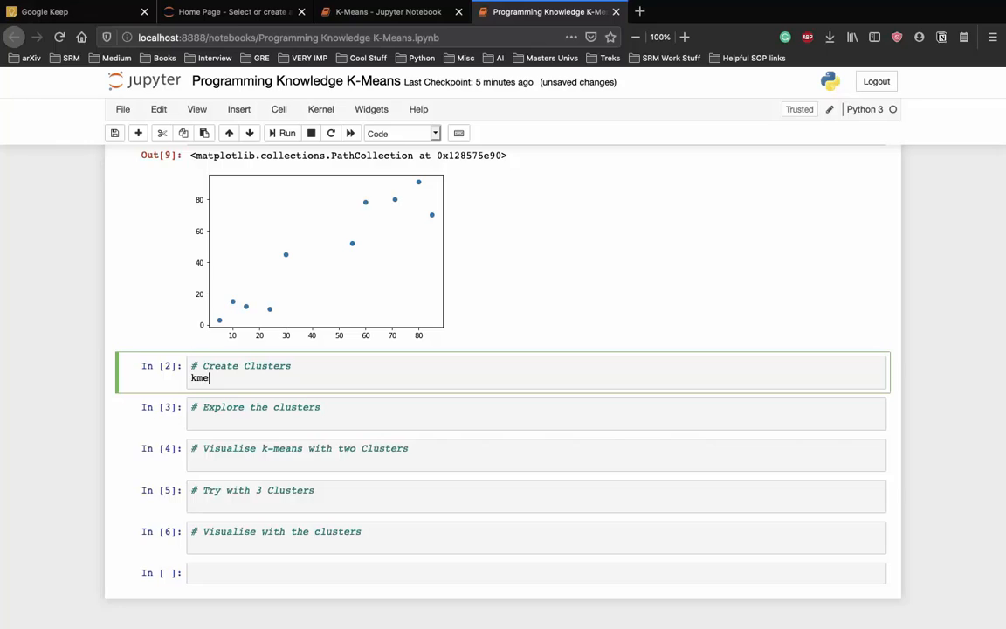
{"action": "type", "text": "as ="}
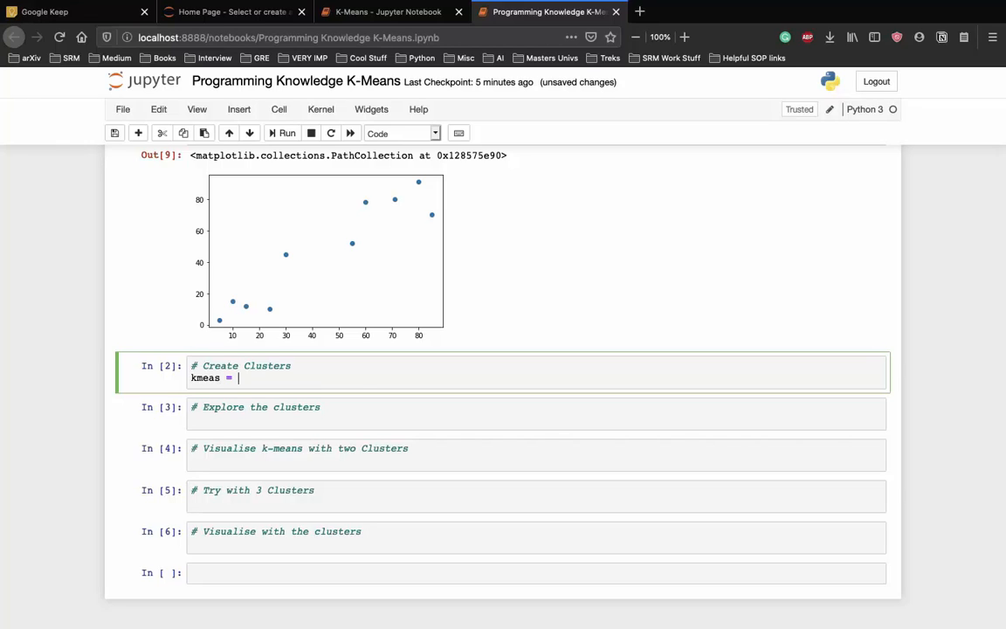
{"action": "type", "text": "KMeans(n"}
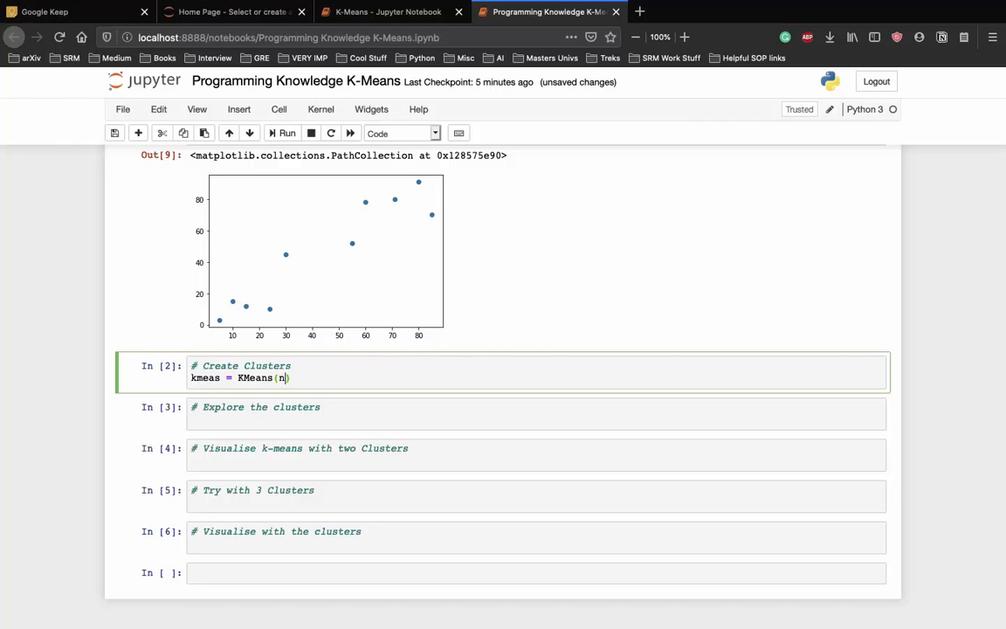
{"action": "type", "text": "_cluster"}
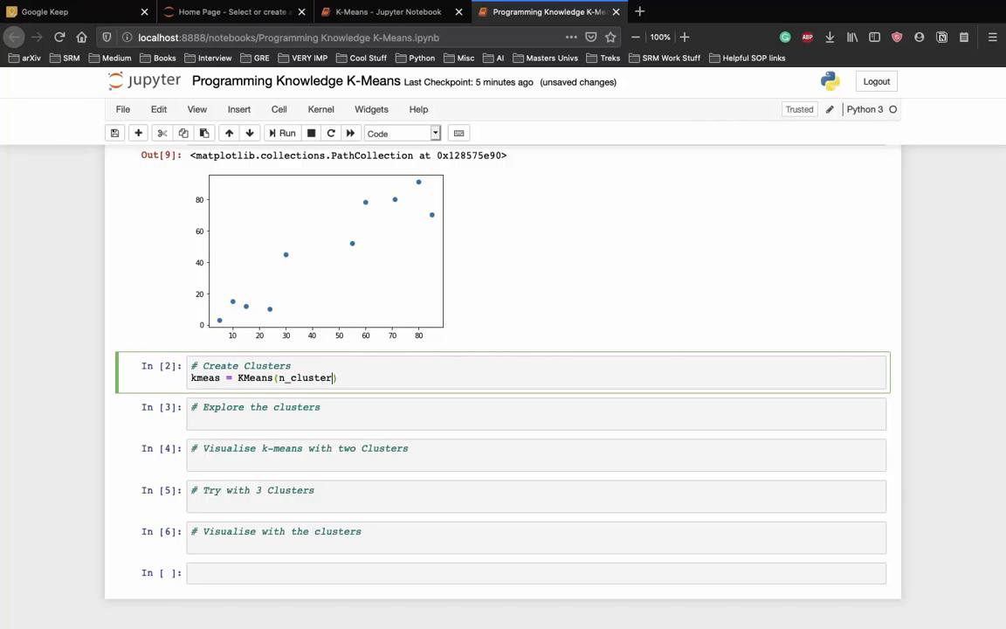
{"action": "type", "text": "=2"}
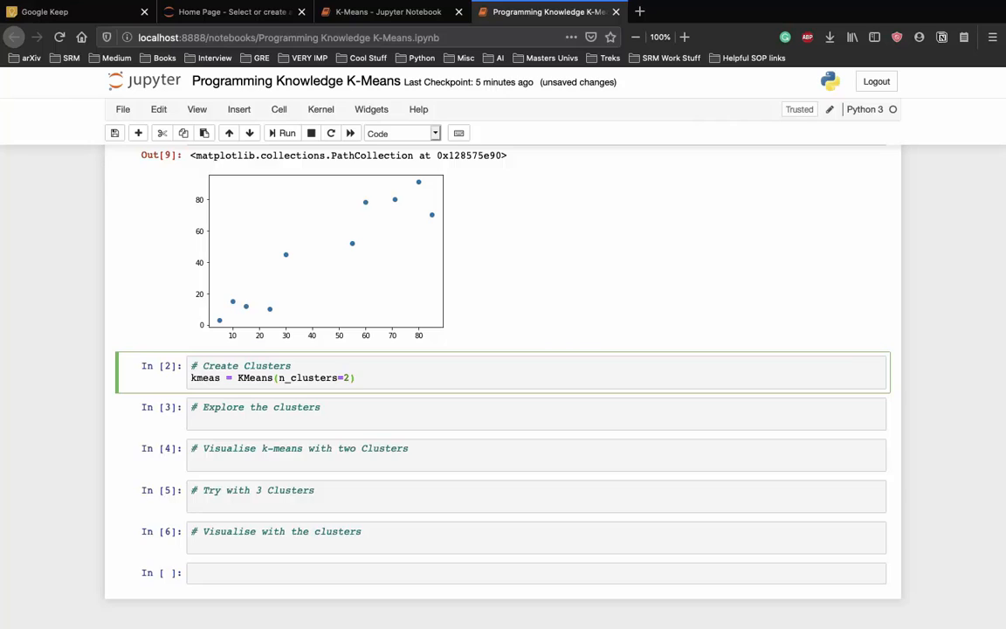
{"action": "type", "text": "kmeans"}
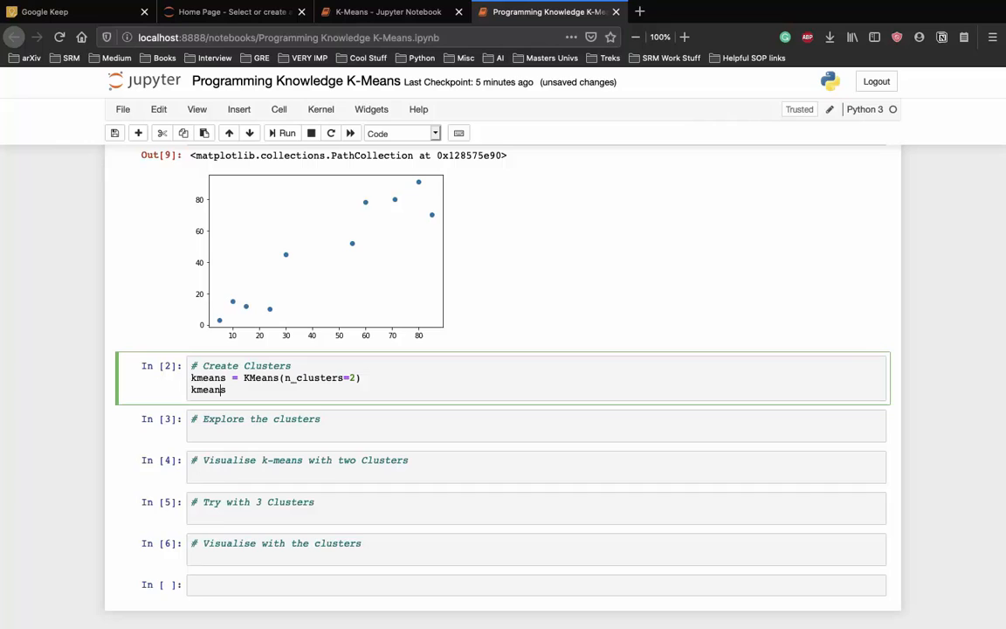
{"action": "type", "text": ".fit(X"}
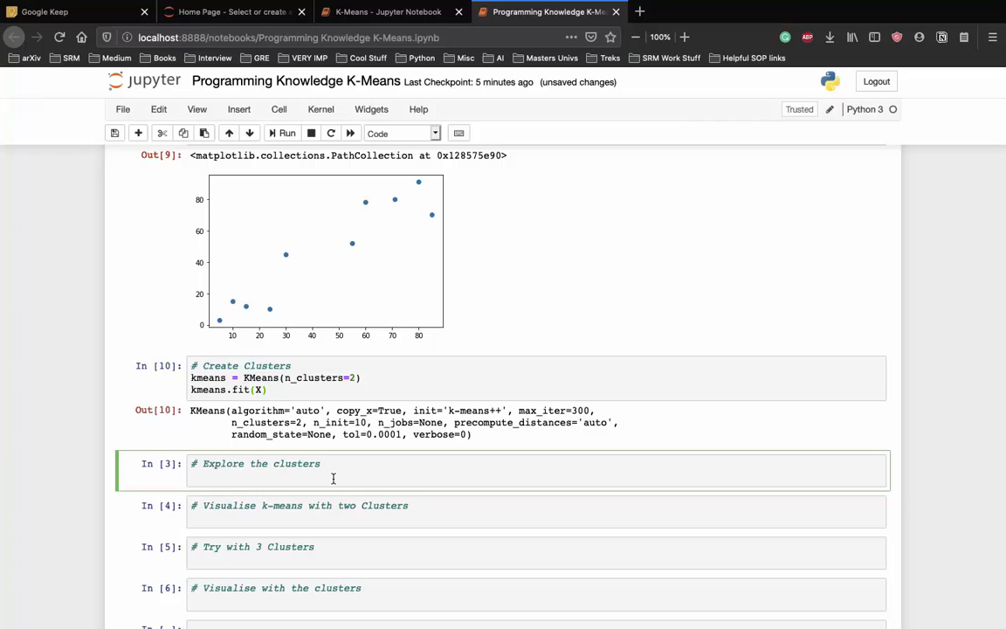
{"action": "left_click", "coordinate": [245, 478]}
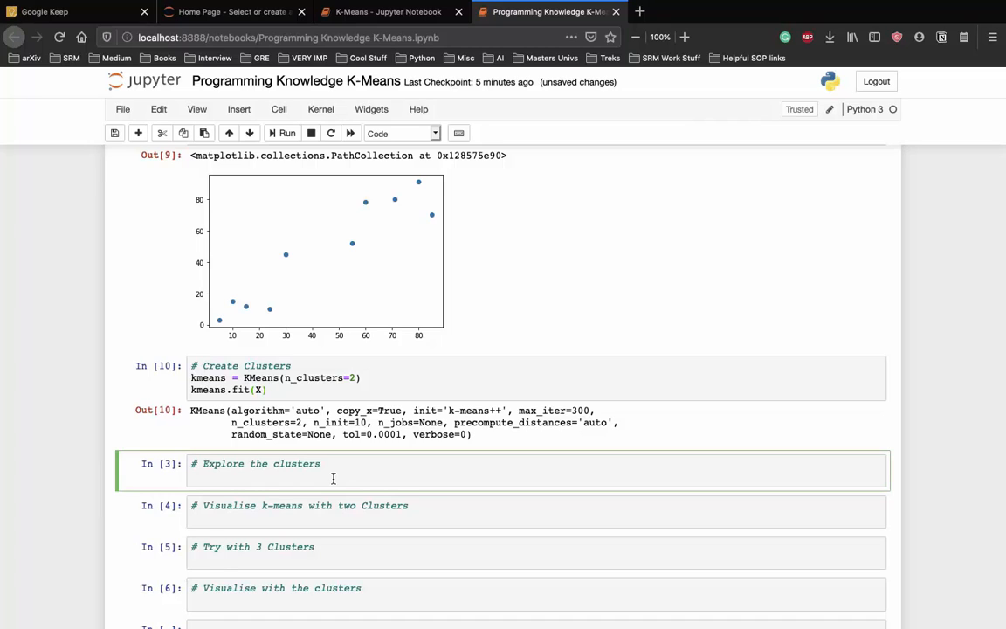
Print kmeans.cluster_centers_ and run the Explore the clusters cell
{"action": "type", "text": "print"}
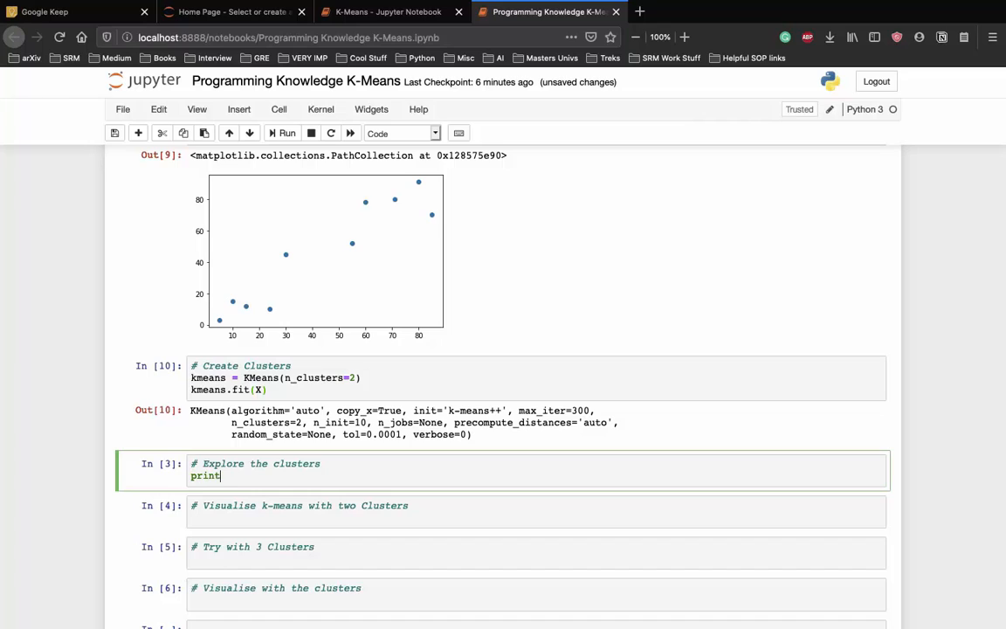
{"action": "type", "text": "(kmeans.cluster"}
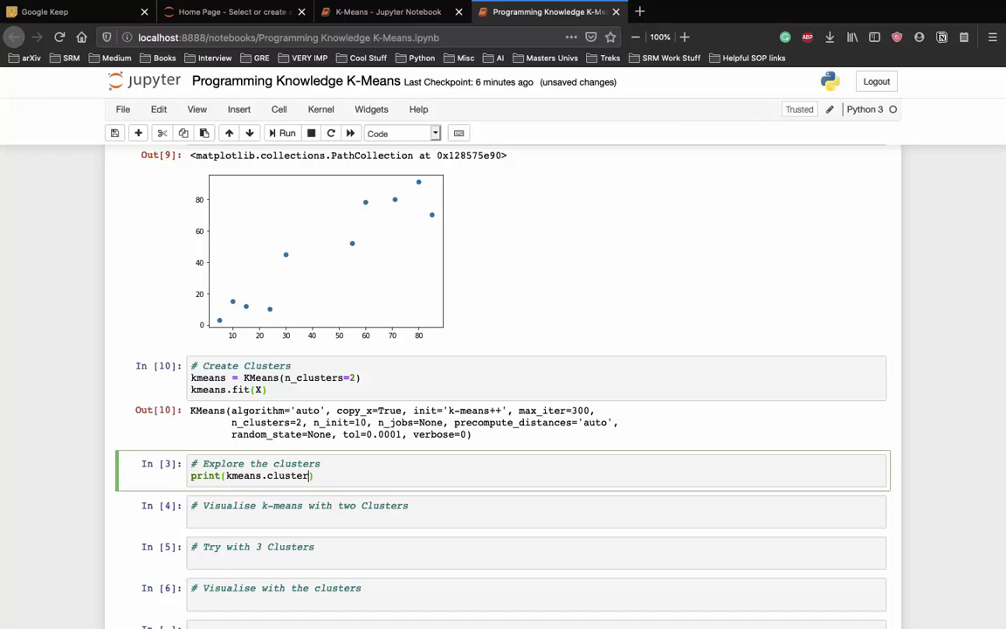
{"action": "type", "text": "_centers_"}
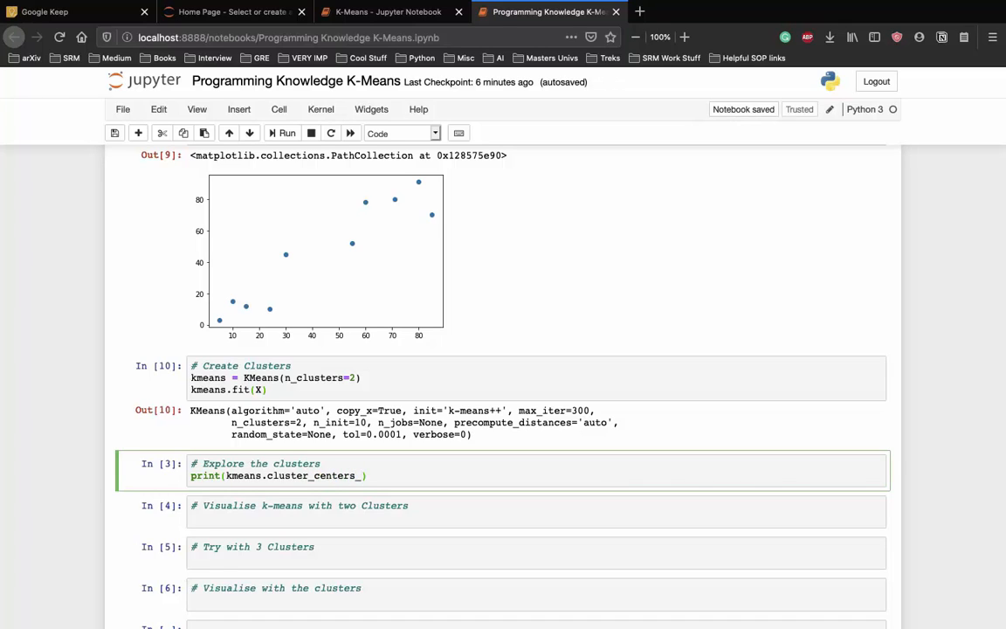
{"action": "left_click", "coordinate": [286, 133]}
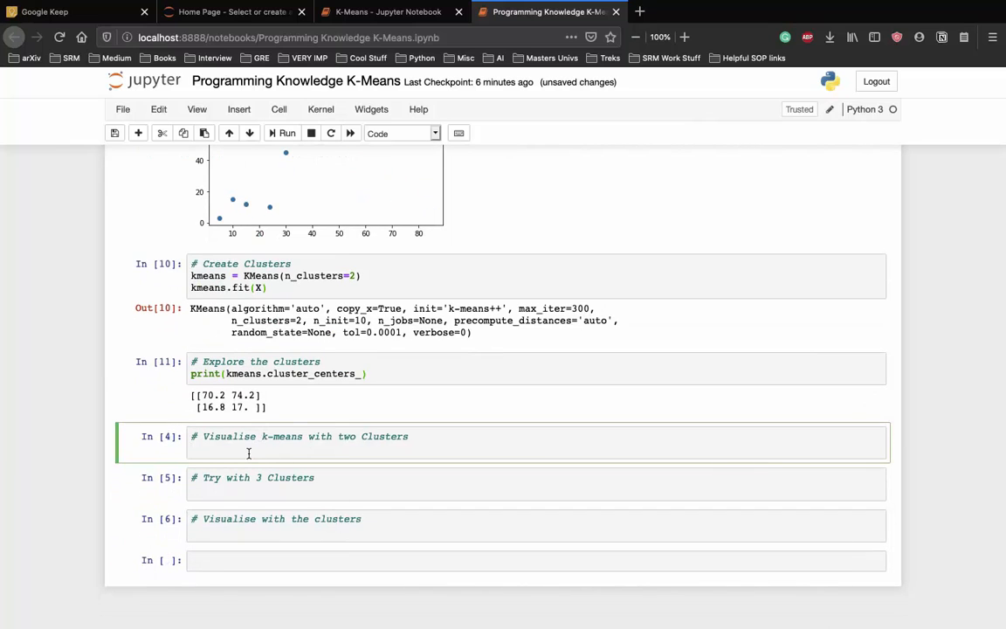
Add a print of kmeans.labels_ to show each point's cluster label
{"action": "left_click", "coordinate": [248, 452]}
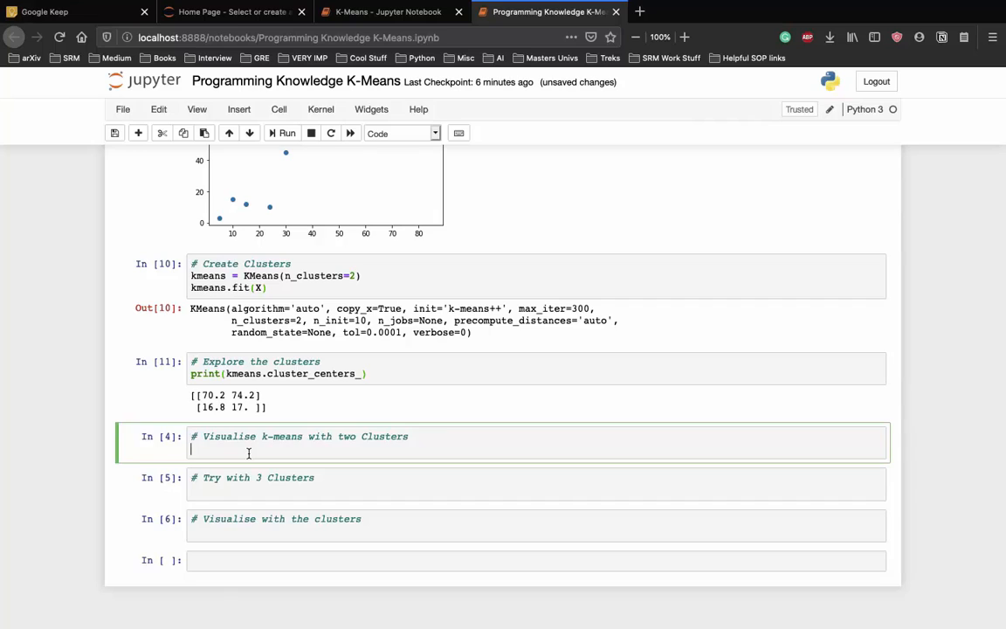
{"action": "type", "text": "print("}
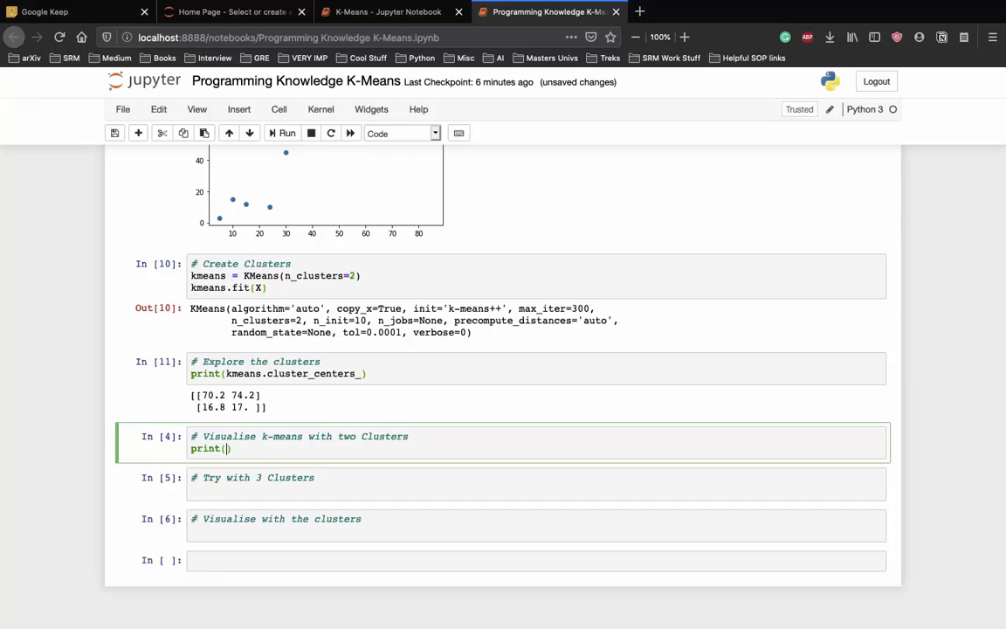
{"action": "type", "text": "km"}
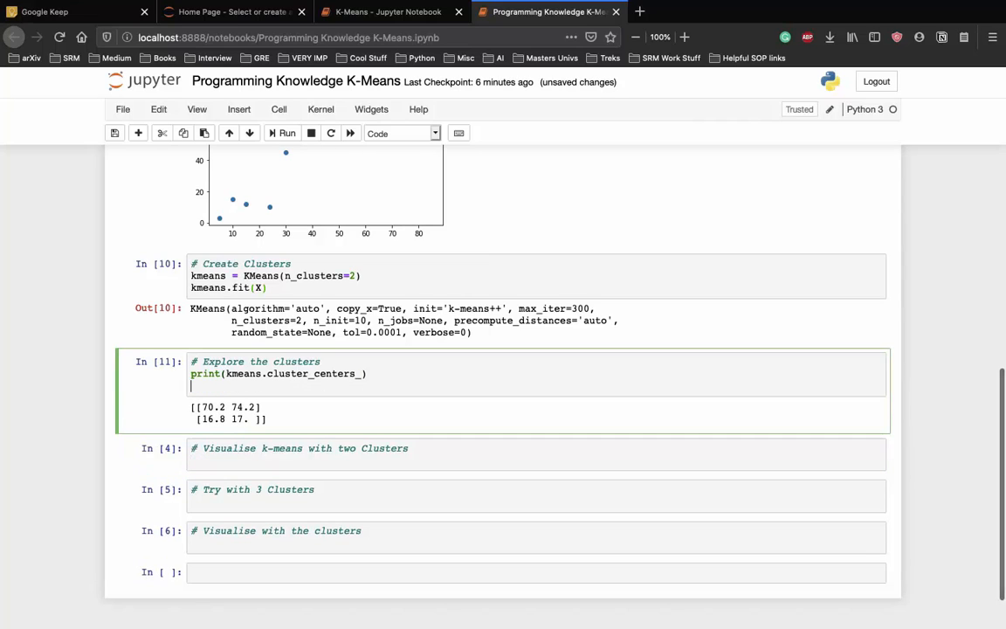
{"action": "type", "text": "print()"}
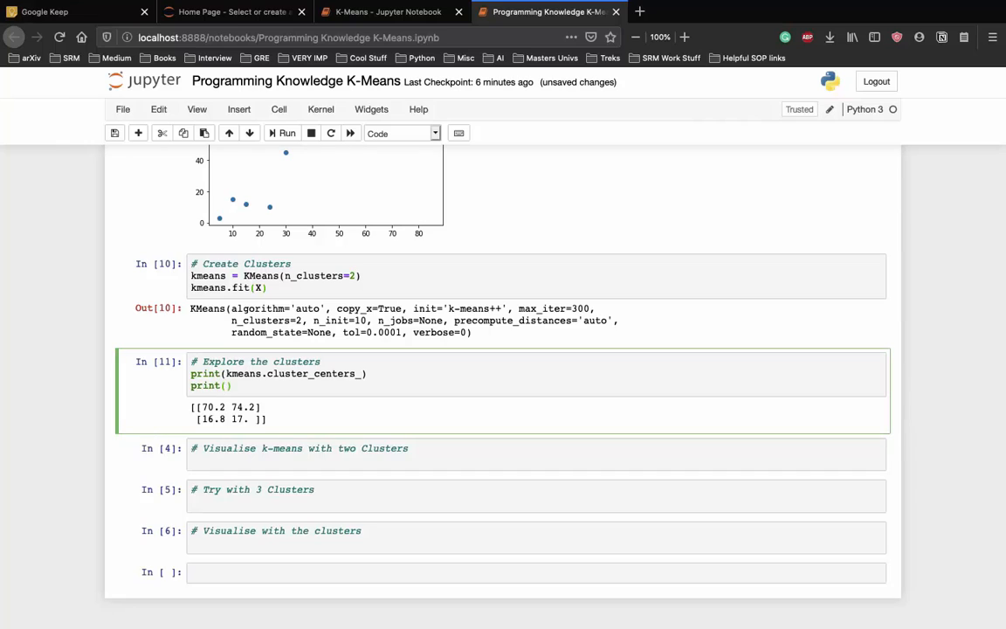
{"action": "type", "text": "kmeans"}
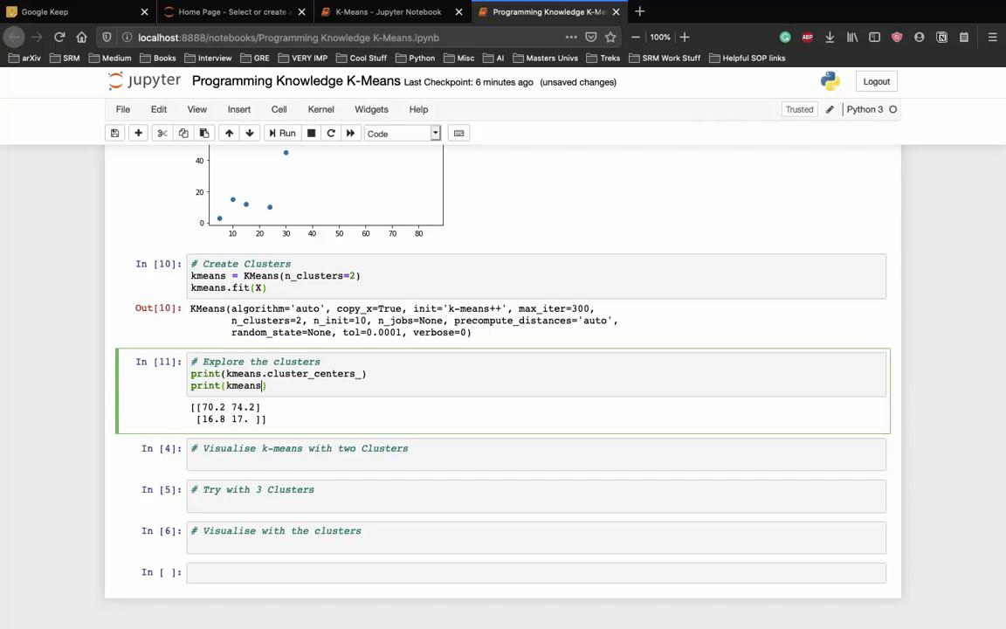
{"action": "type", "text": "labels_"}
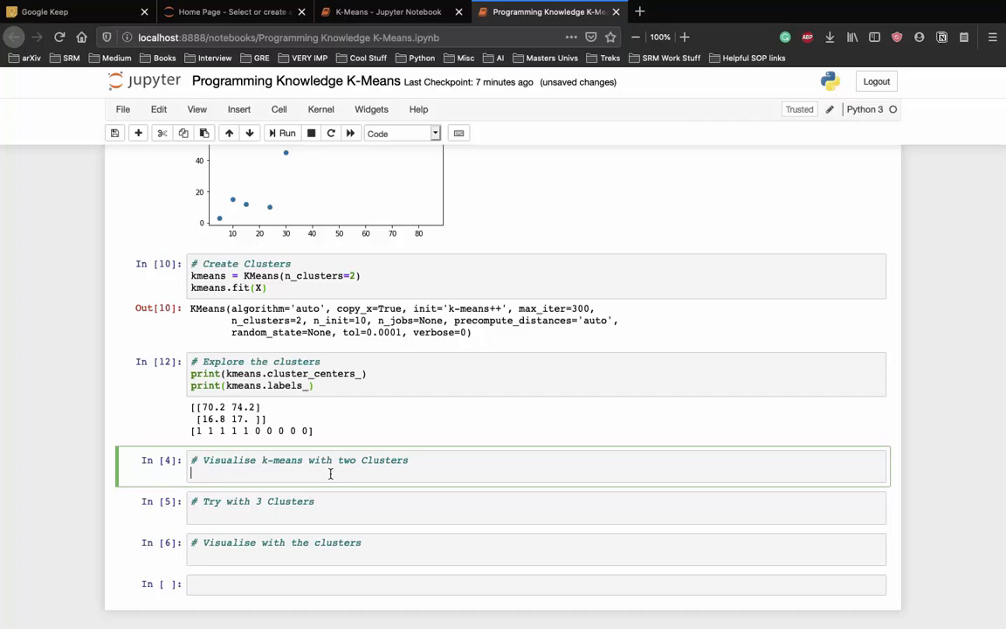
Scatter-plot X coloured by kmeans.labels_ with cmap='rainbow'
{"action": "type", "text": "plt.scatter"}
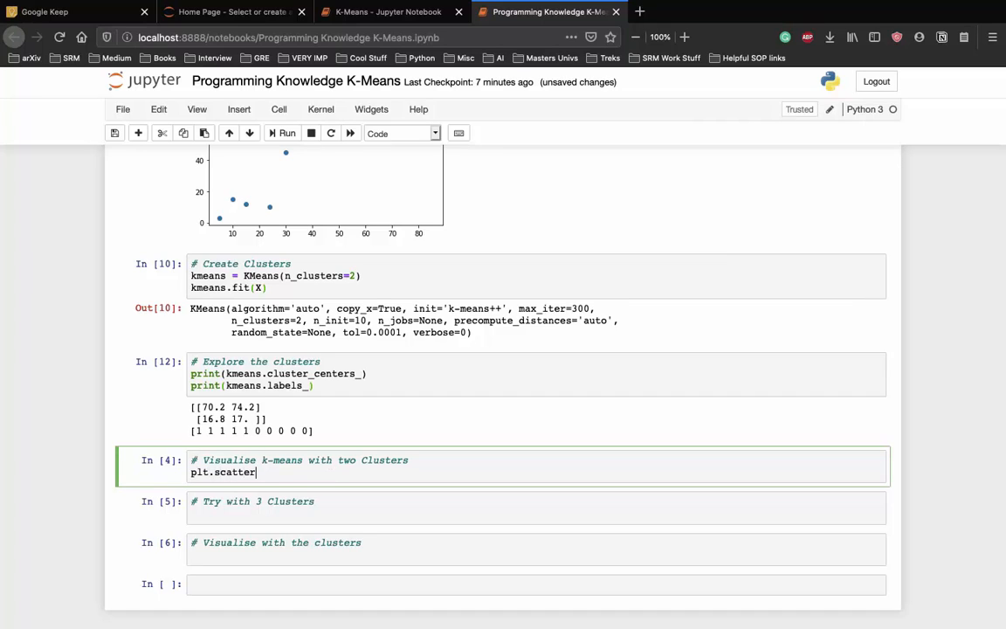
{"action": "type", "text": "()"}
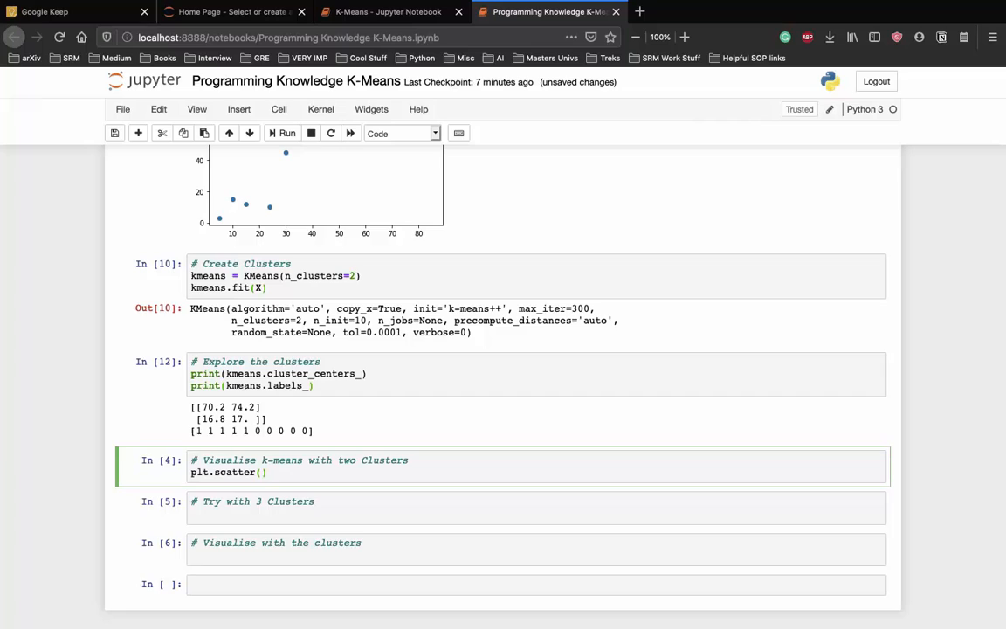
{"action": "type", "text": "X[]"}
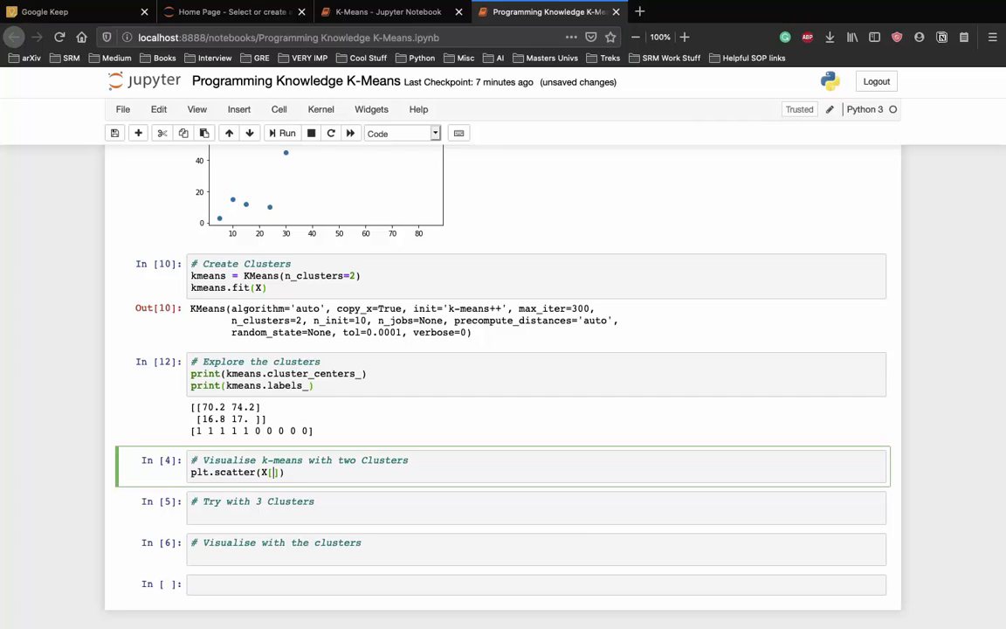
{"action": "type", "text": ":, 0], X["}
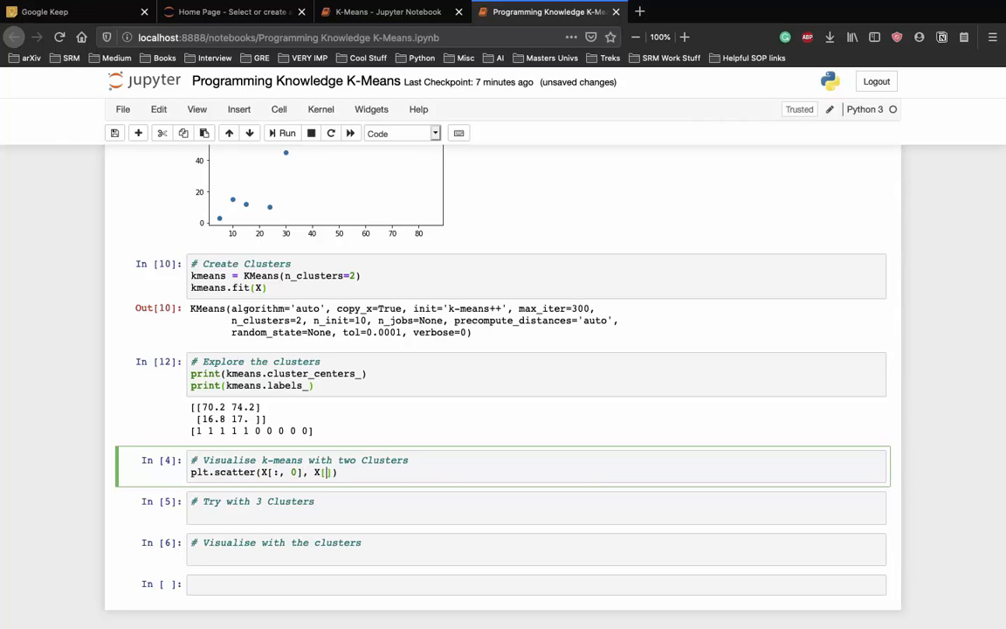
{"action": "type", "text": "1]"}
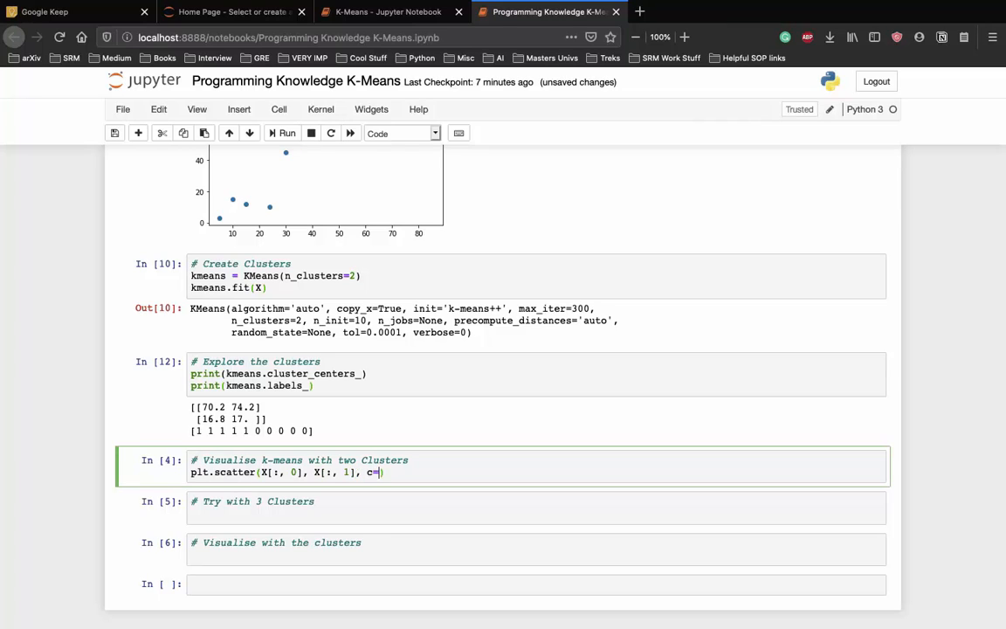
{"action": "type", "text": "kmeans.labels_"}
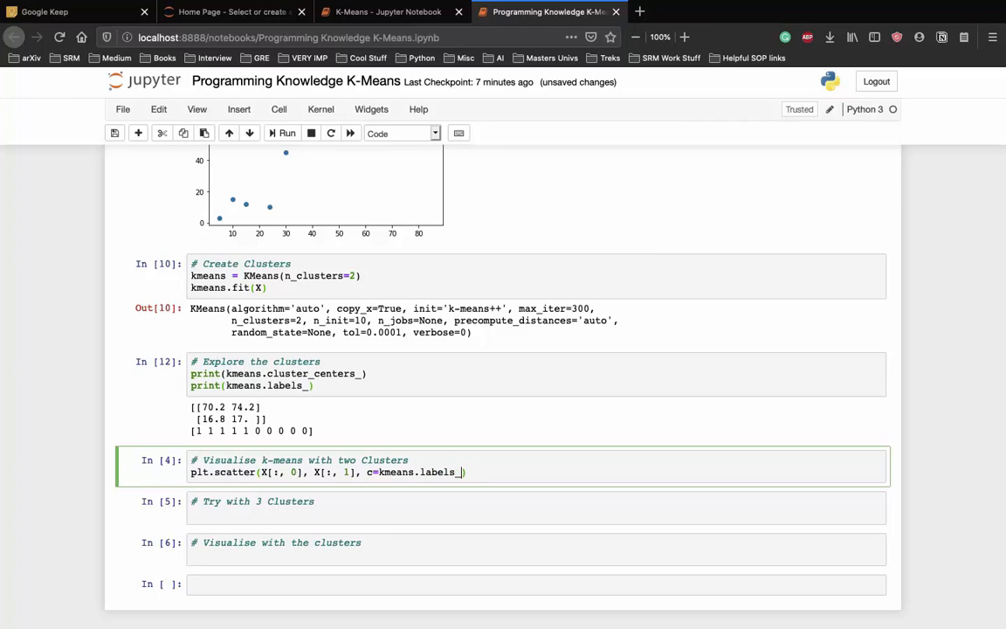
{"action": "type", "text": ", cmap='rain"}
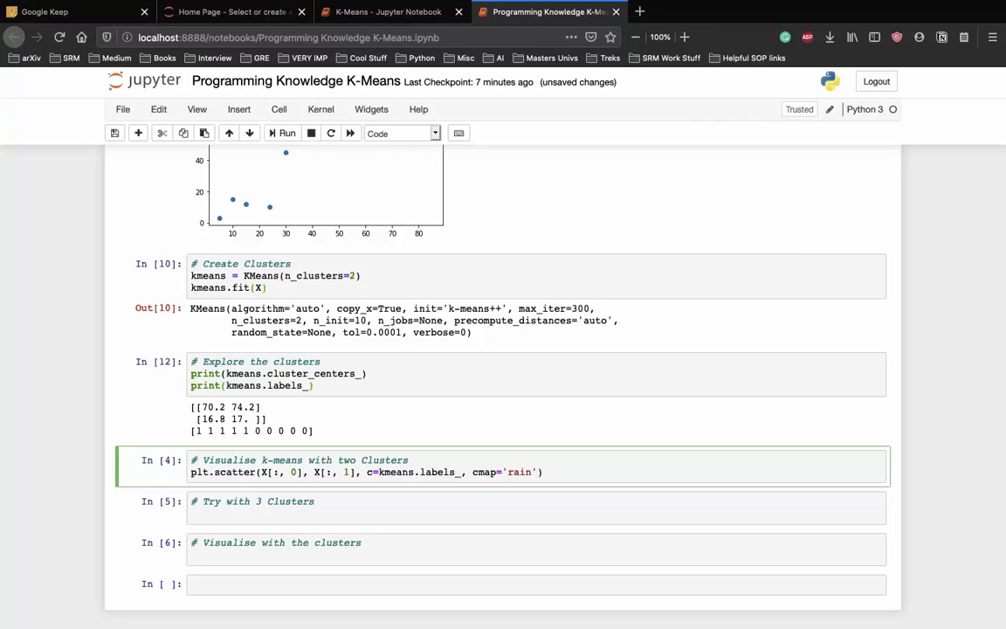
{"action": "type", "text": "bow"}
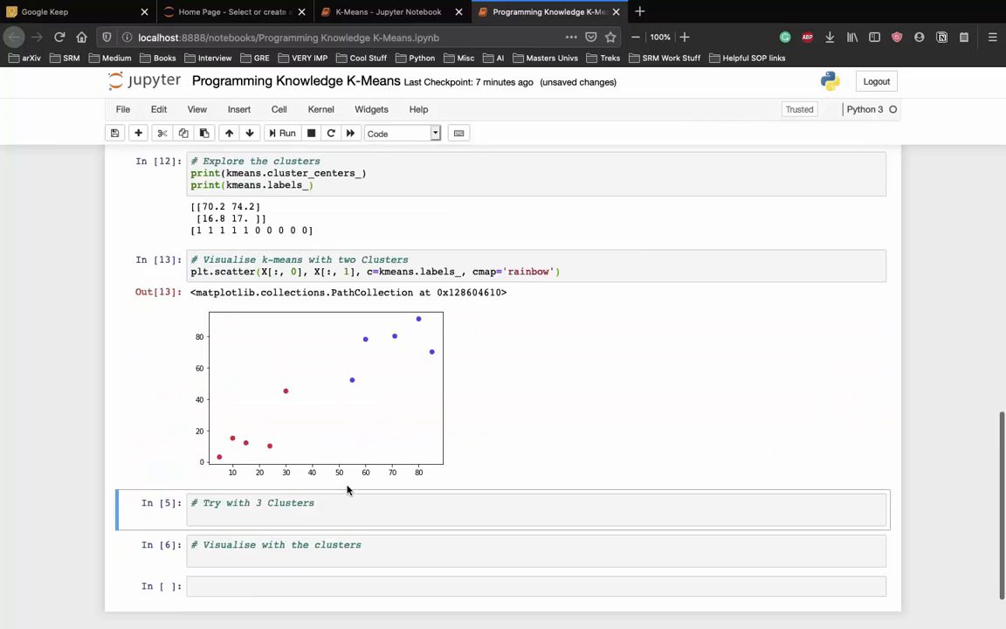
{"action": "left_click", "coordinate": [344, 494]}
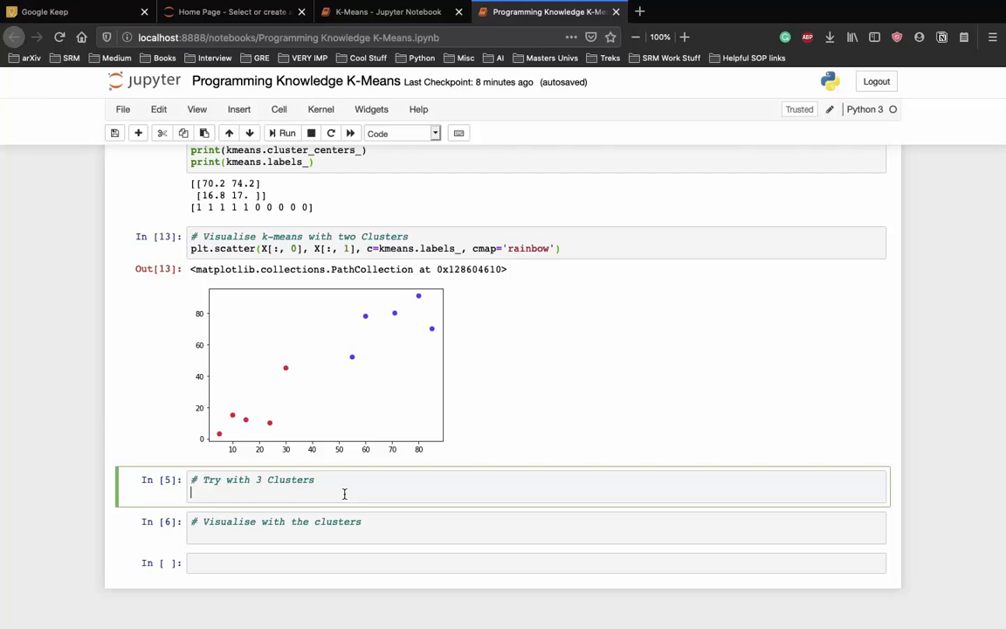
Create a three-cluster KMeans model and fit it to X
{"action": "type", "text": "kmeans ="}
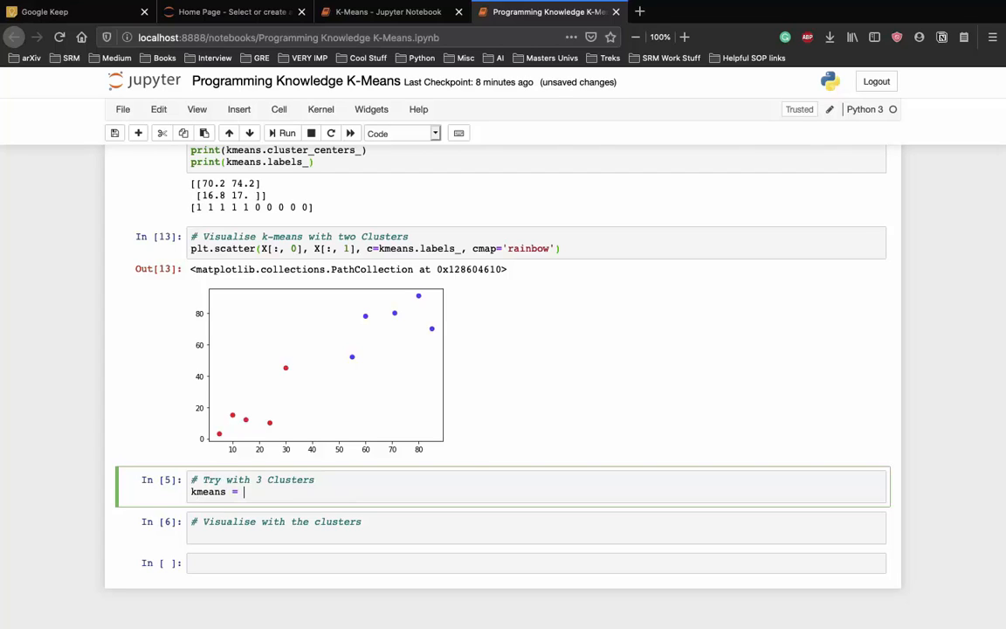
{"action": "type", "text": "KMeans("}
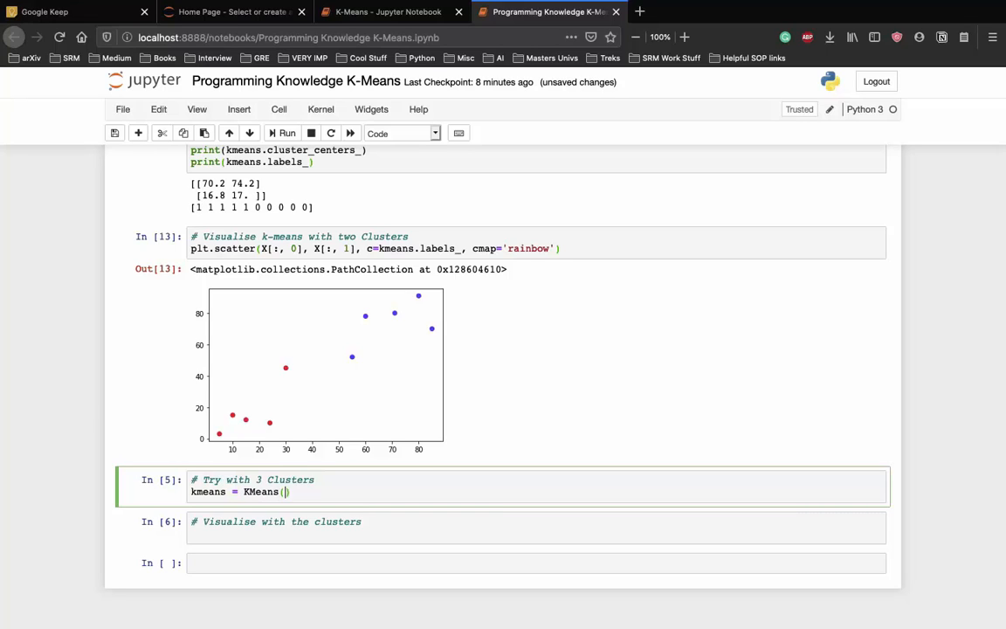
{"action": "type", "text": "n_clusters=3"}
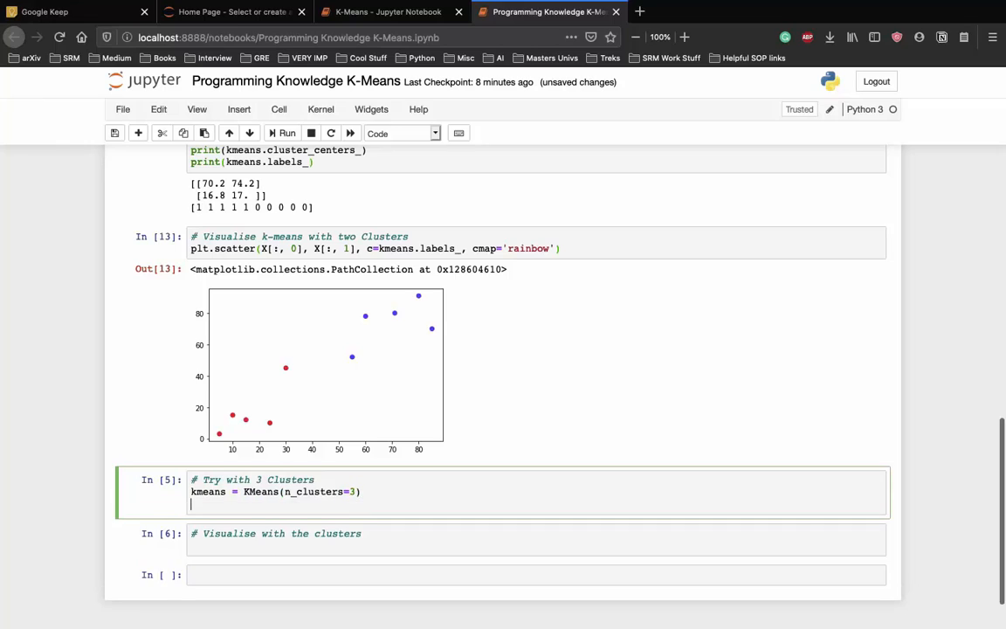
{"action": "type", "text": "kmeans."}
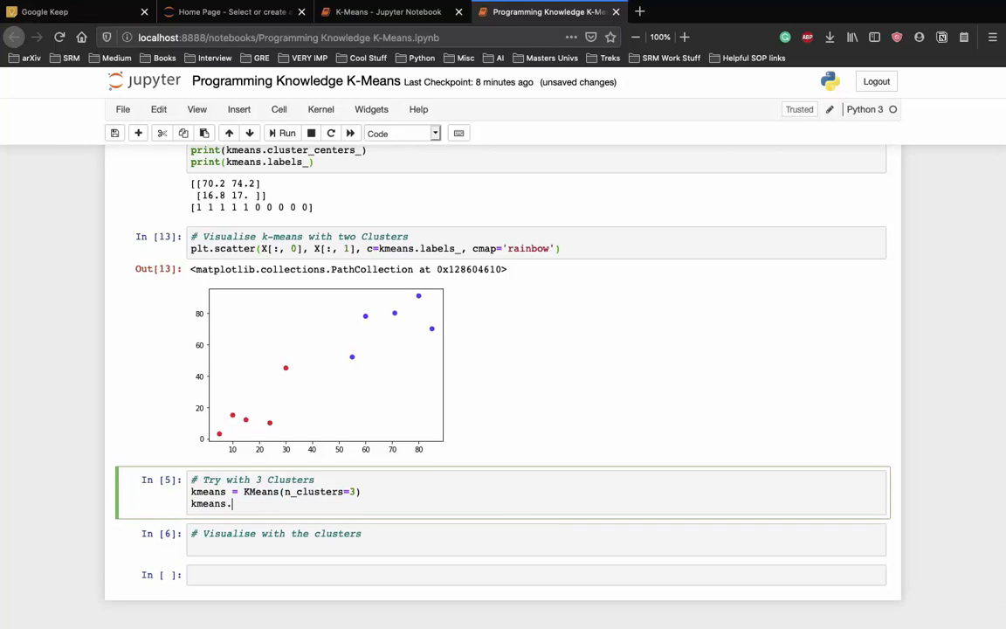
{"action": "type", "text": "fit(X)"}
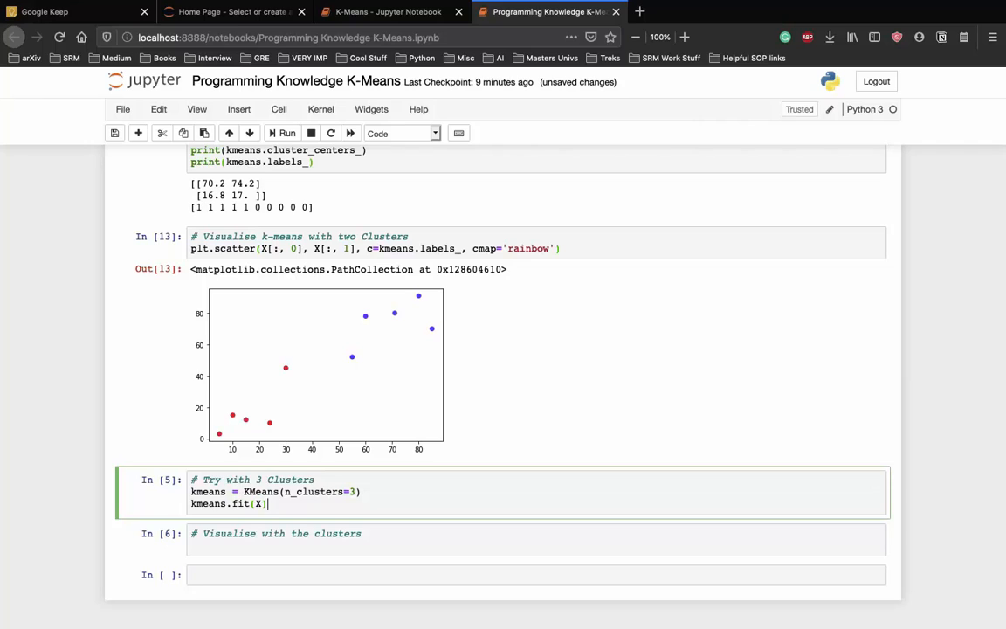
{"action": "key", "text": "enter"}
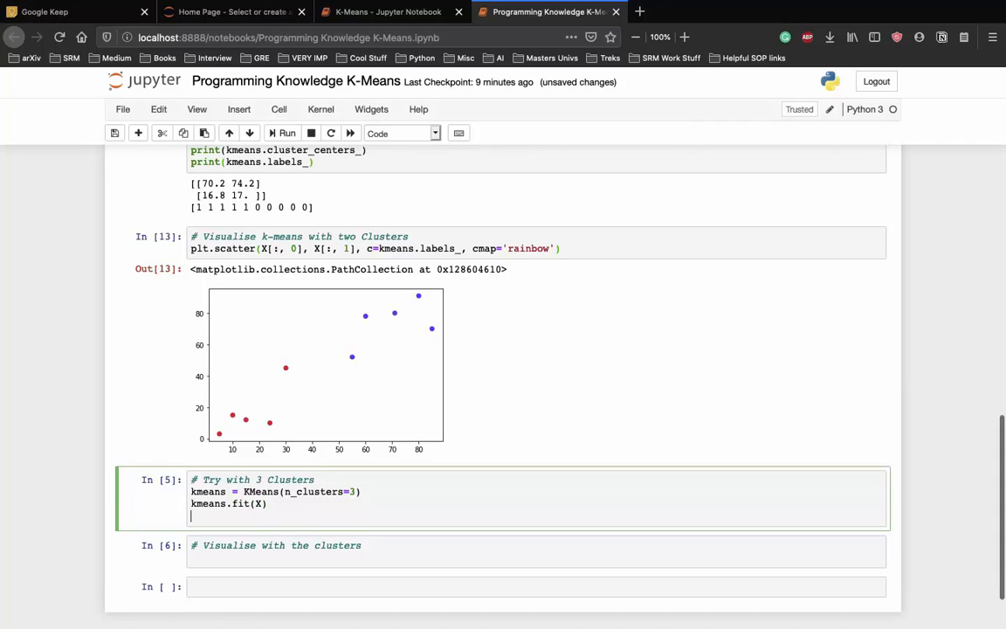
Scatter-plot X coloured by the three-cluster labels with the rainbow colormap
{"action": "type", "text": "plt.scatter(X["}
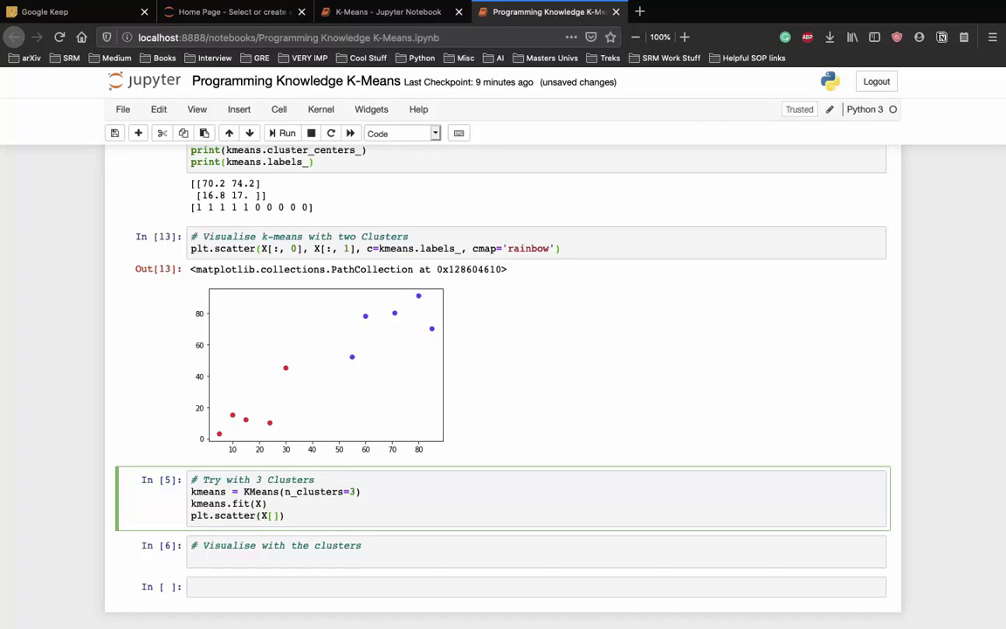
{"action": "type", "text": "[:,0],"}
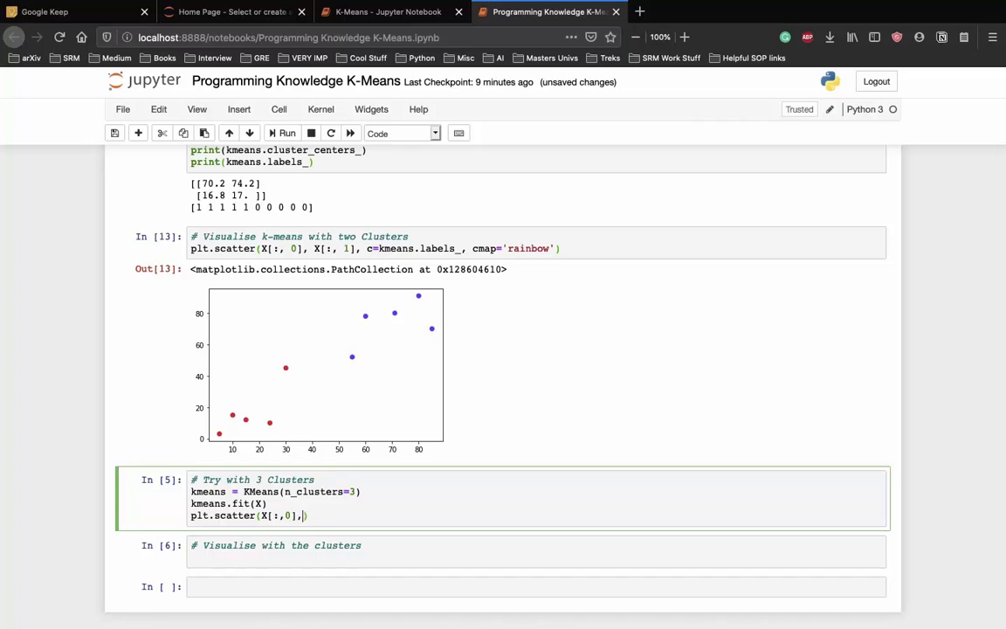
{"action": "type", "text": "X[:,1],"}
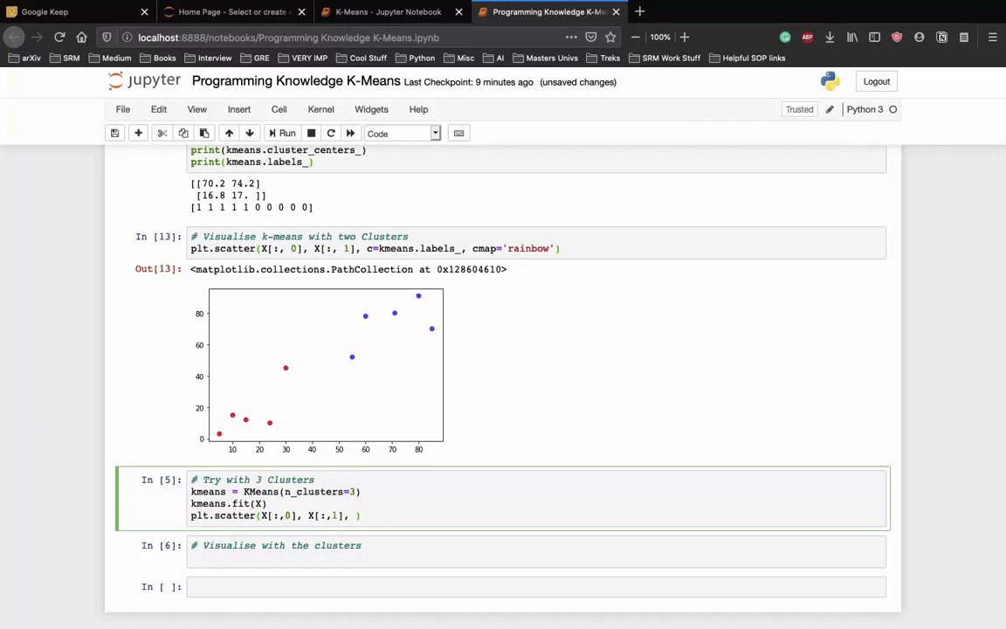
{"action": "type", "text": "c=kmeans_la"}
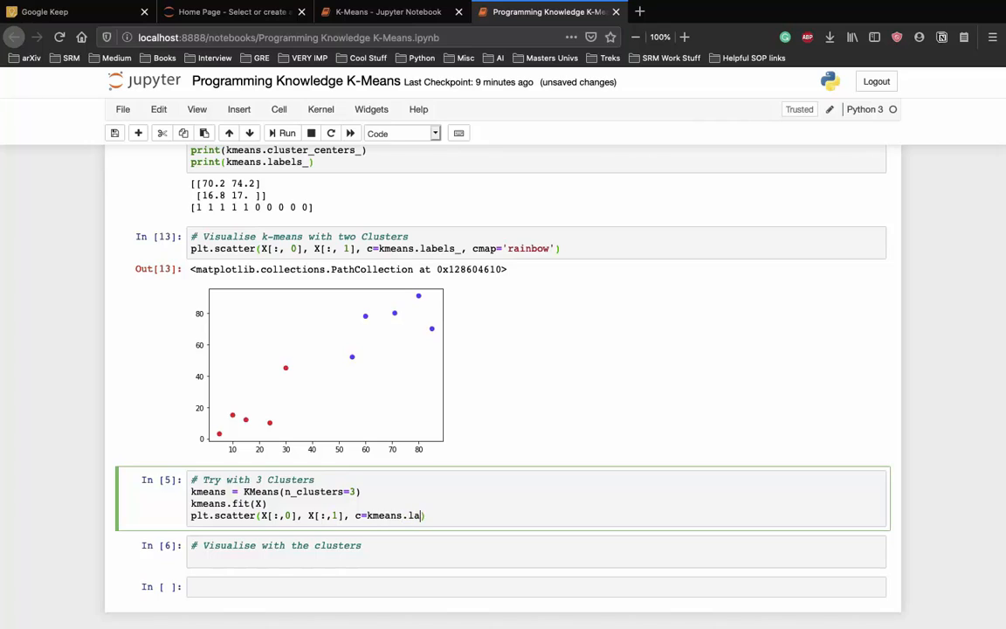
{"action": "type", "text": "bels_, cmap='"}
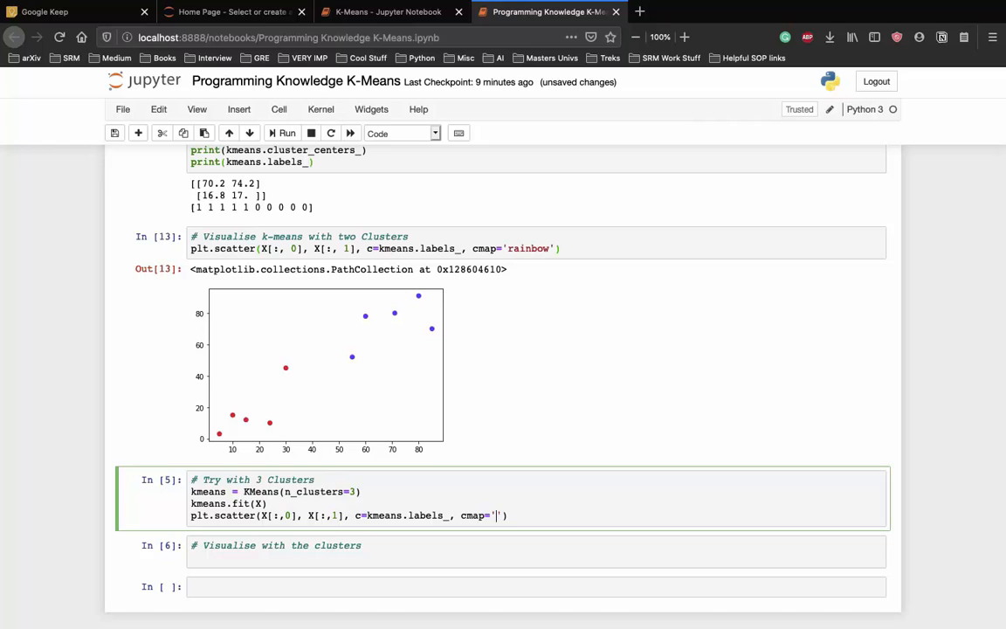
{"action": "type", "text": "rainbow"}
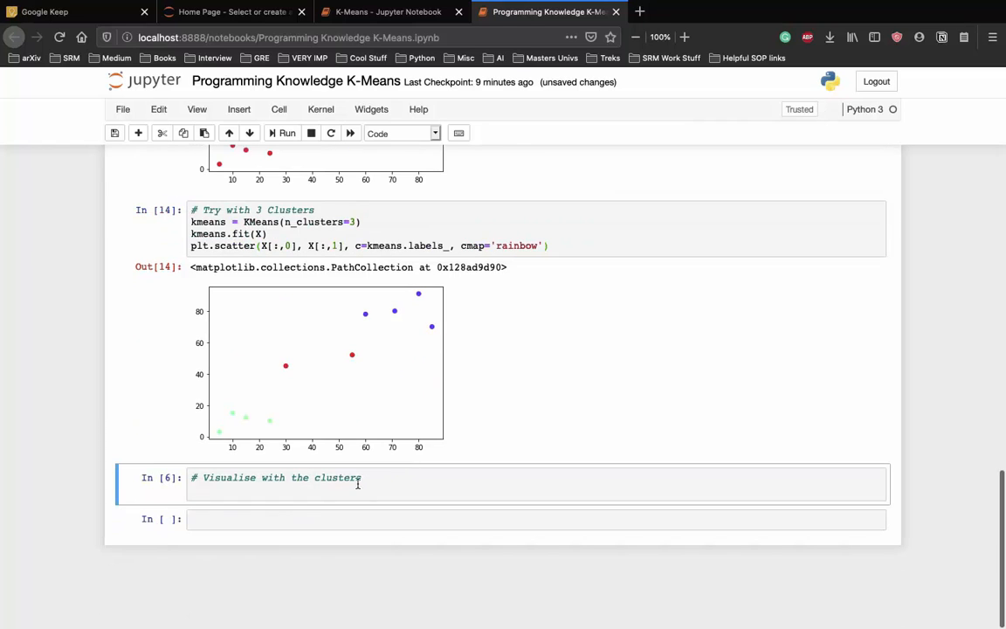
{"action": "left_click", "coordinate": [345, 477]}
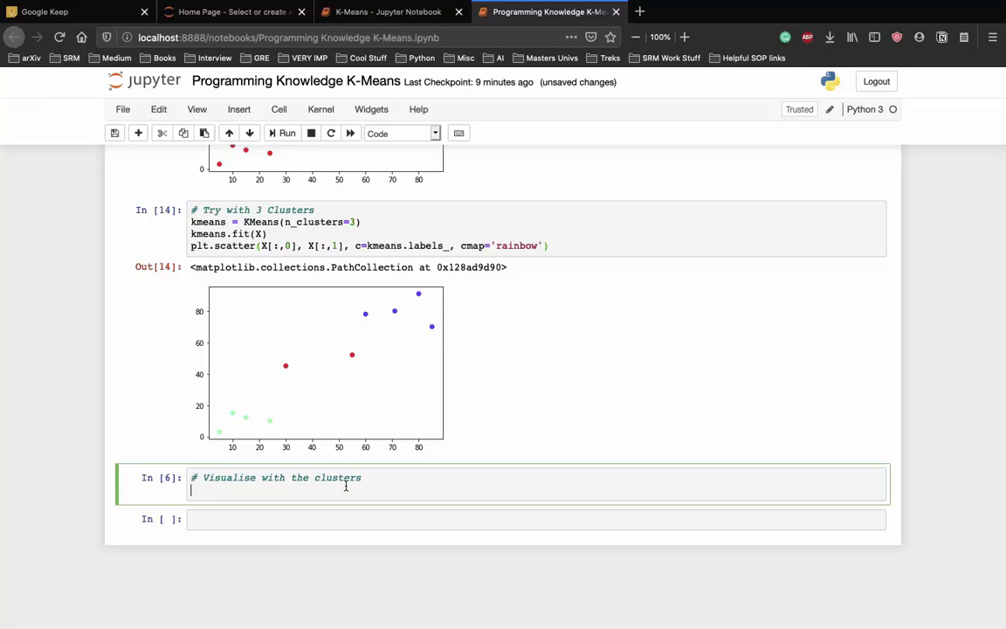
Scatter-plot X[:,0] against X[:,1] coloured by kmeans.labels_ in rainbow
{"action": "type", "text": "plt.sca"}
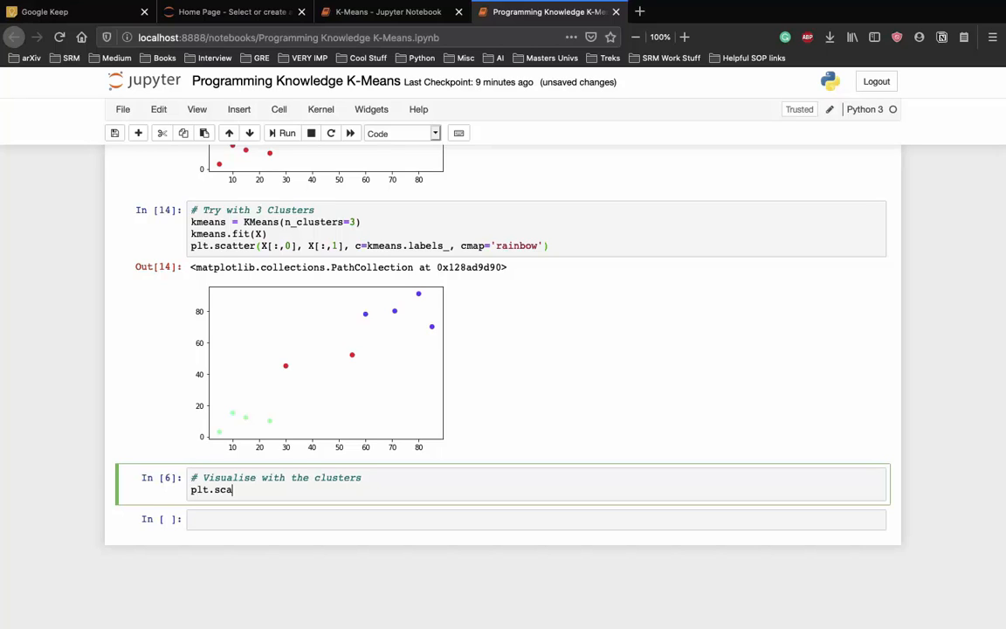
{"action": "type", "text": "tter()"}
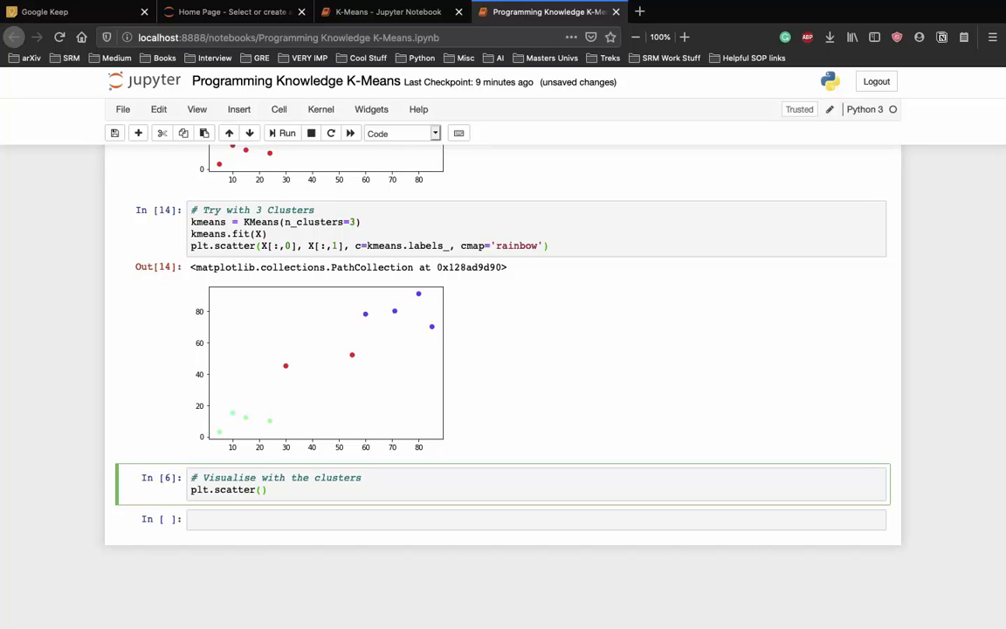
{"action": "type", "text": "X[]"}
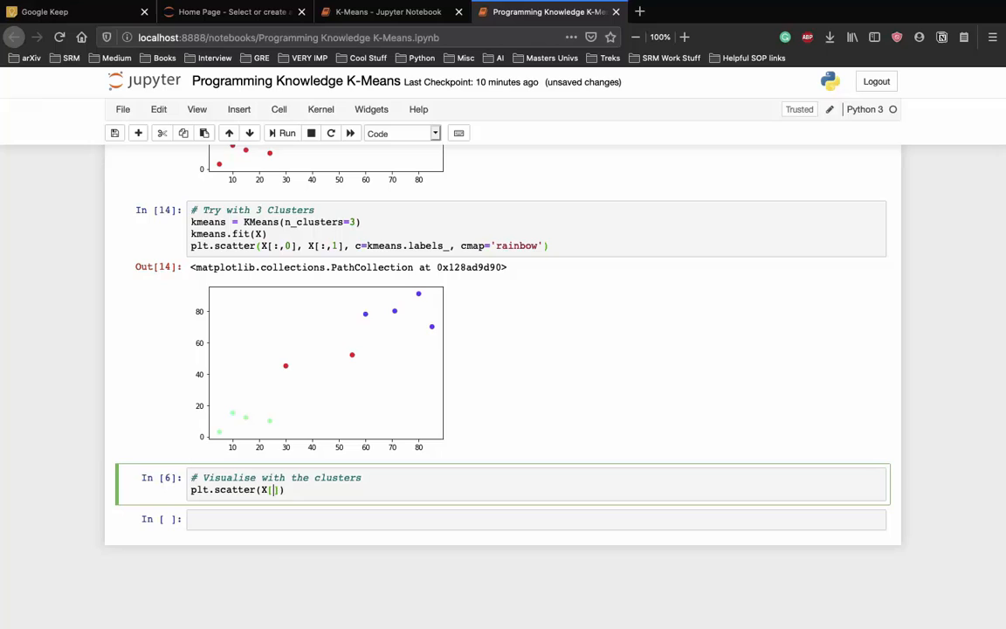
{"action": "type", "text": ":, 0"}
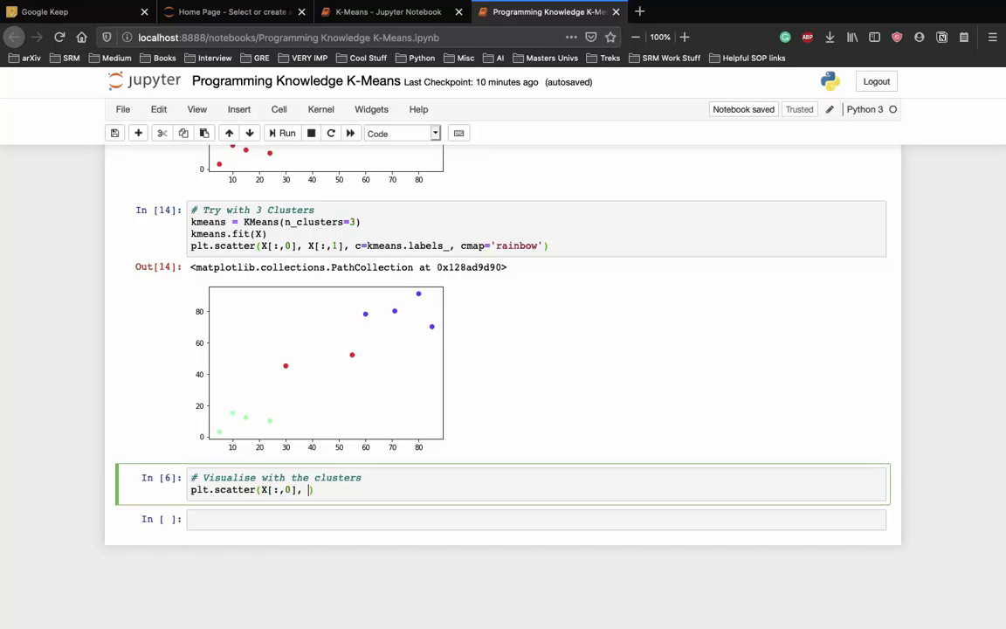
{"action": "type", "text": "X[:,"}
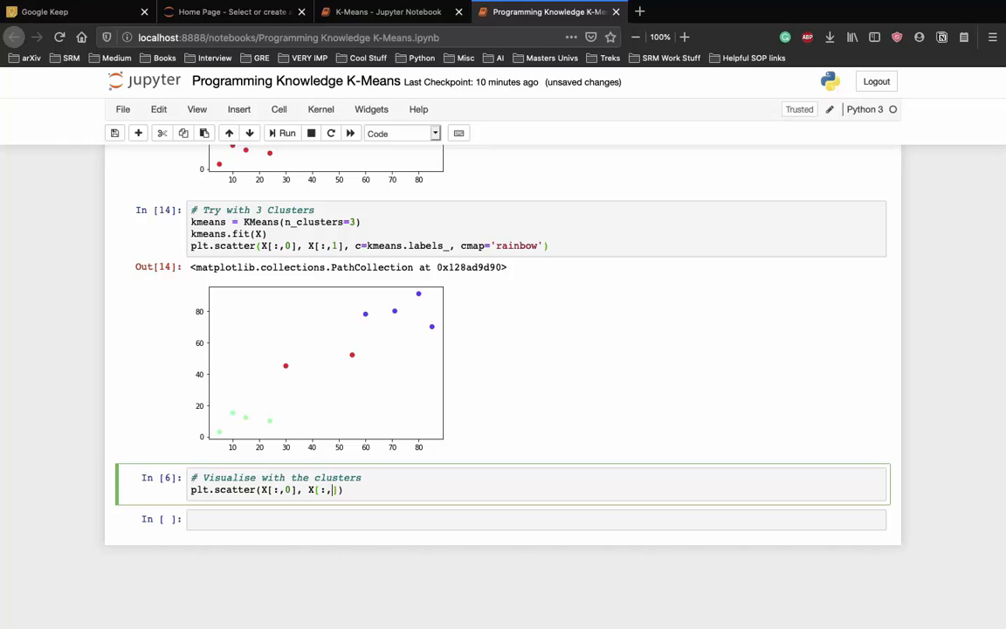
{"action": "type", "text": "1"}
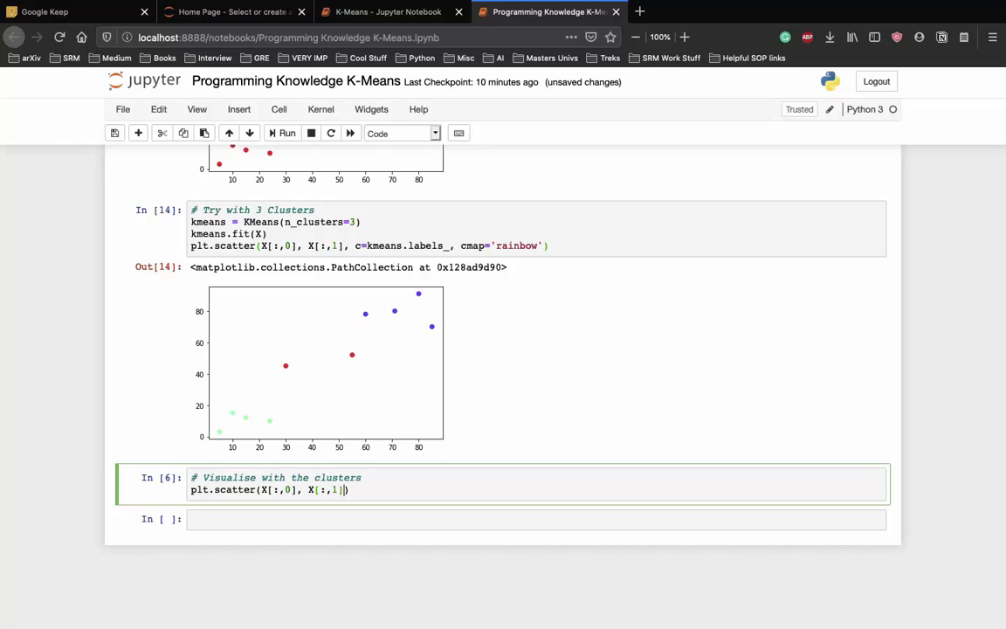
{"action": "type", "text": ", c="}
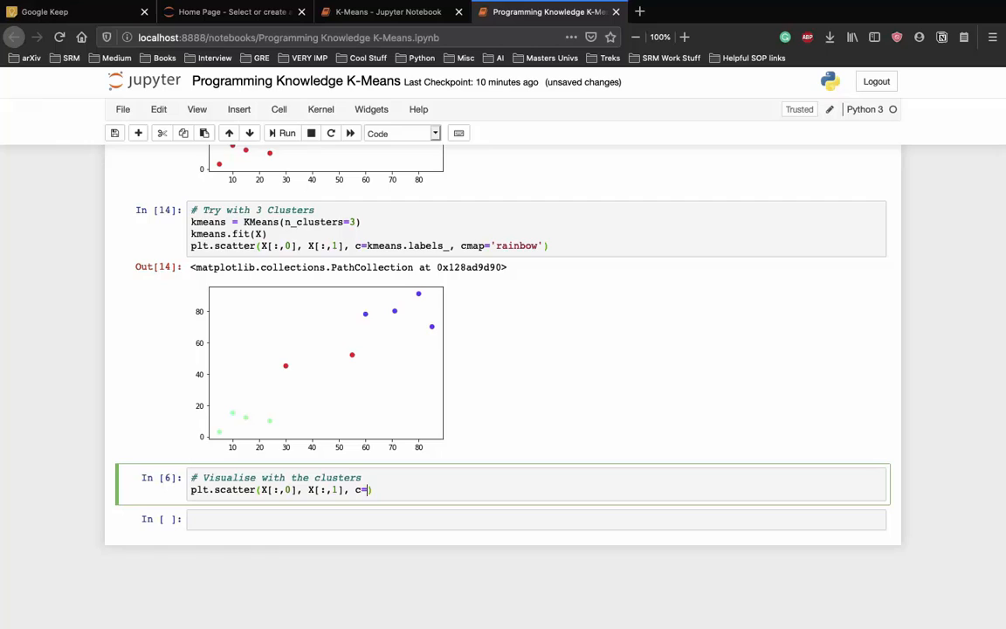
{"action": "type", "text": "kmeans.labels_, cmap=\"rainbo"}
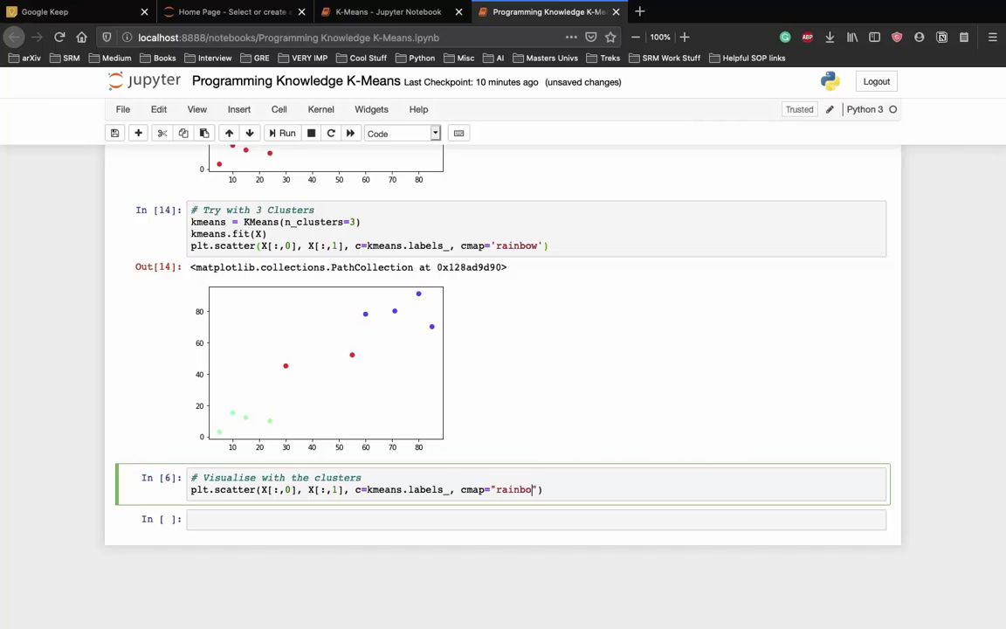
{"action": "type", "text": "w"}
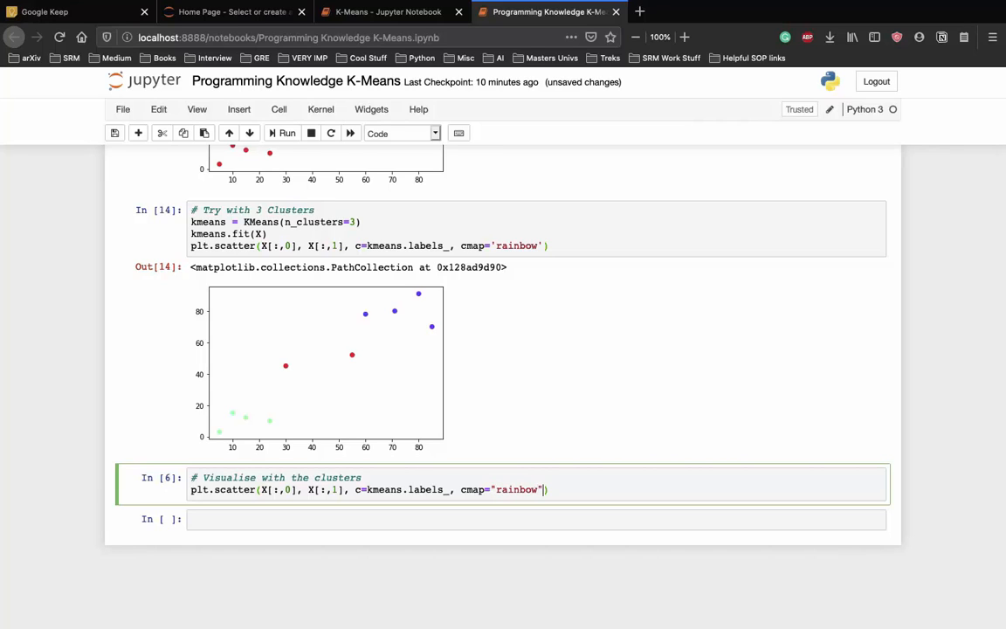
Scatter-plot the kmeans.cluster_centers_ columns with color='black'
{"action": "type", "text": "plt.scat"}
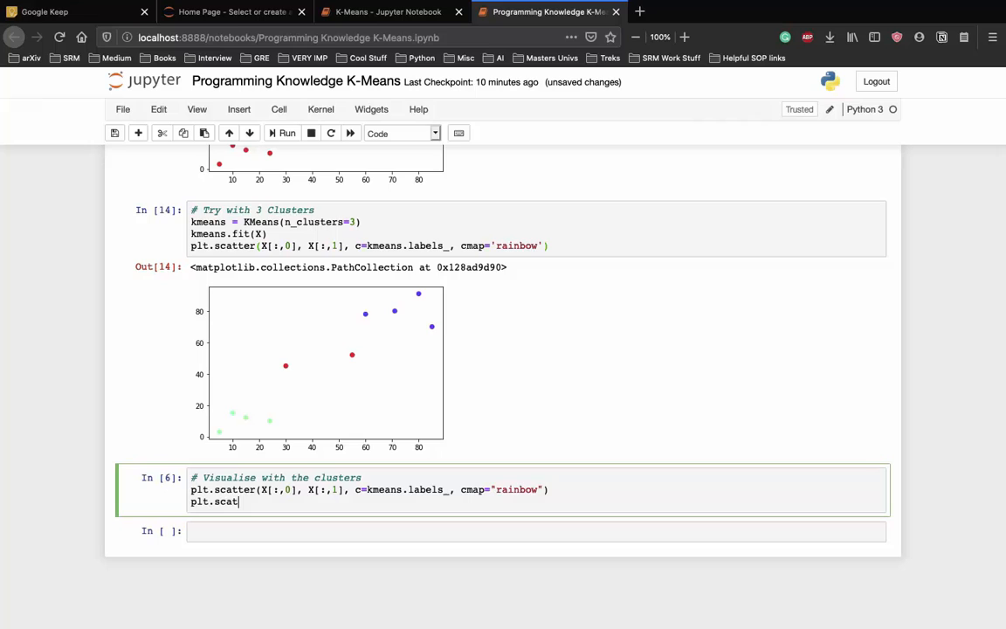
{"action": "type", "text": "ter()"}
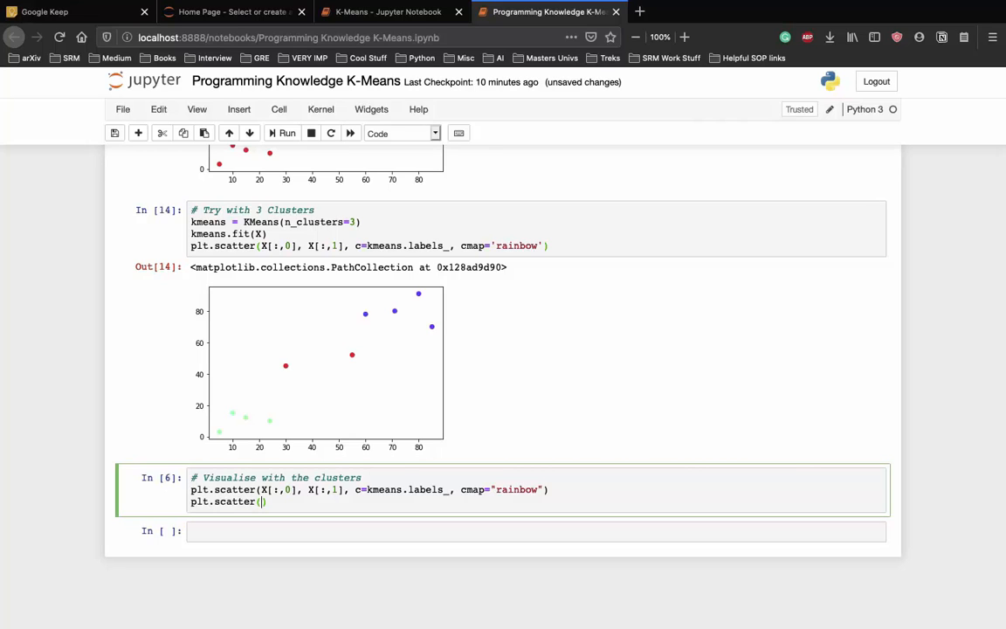
{"action": "type", "text": "kmean"}
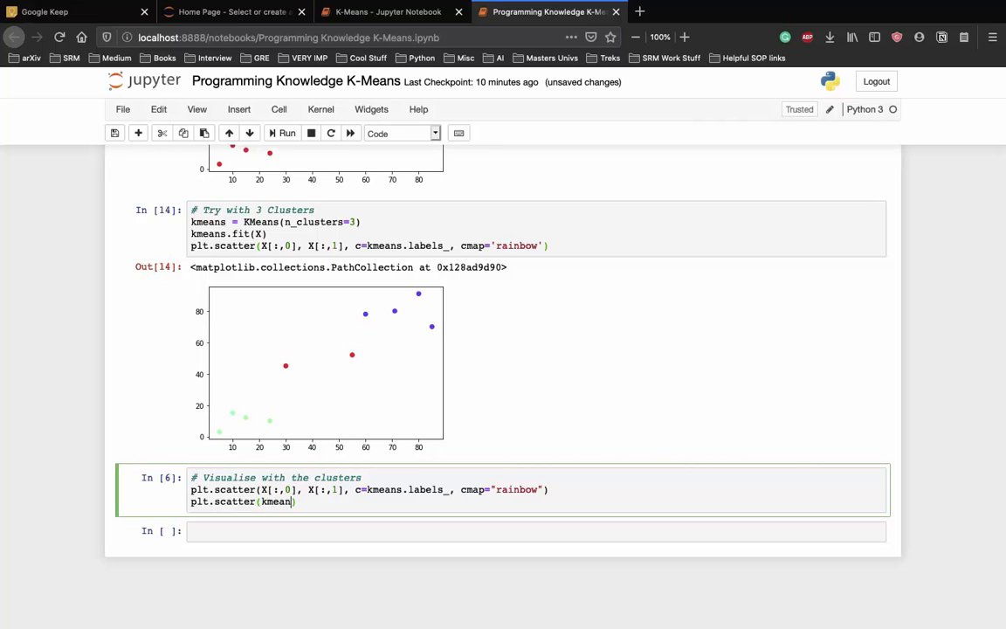
{"action": "type", "text": ".cluster_"}
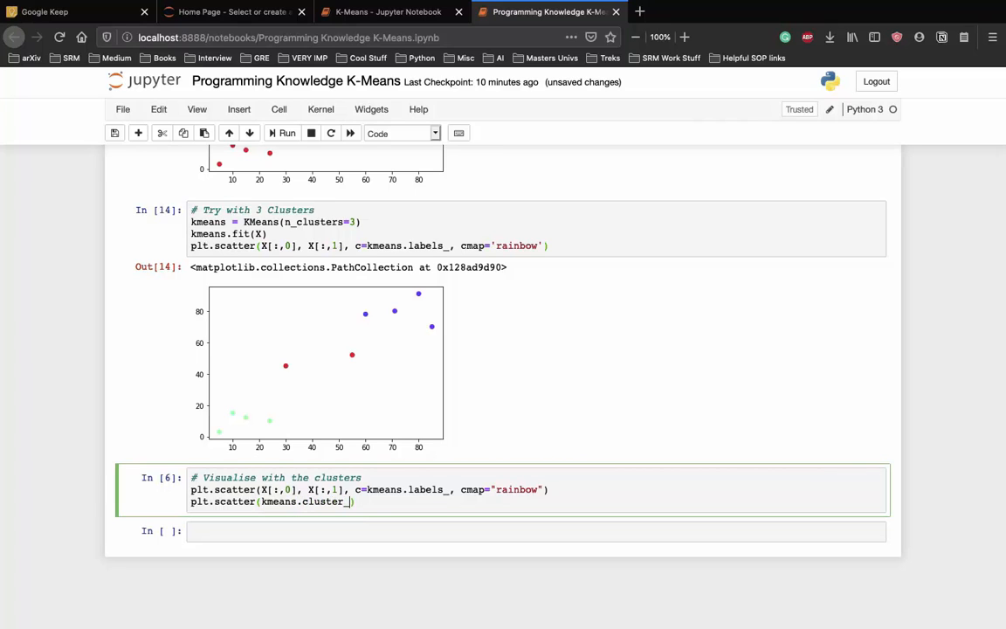
{"action": "type", "text": "centers_"}
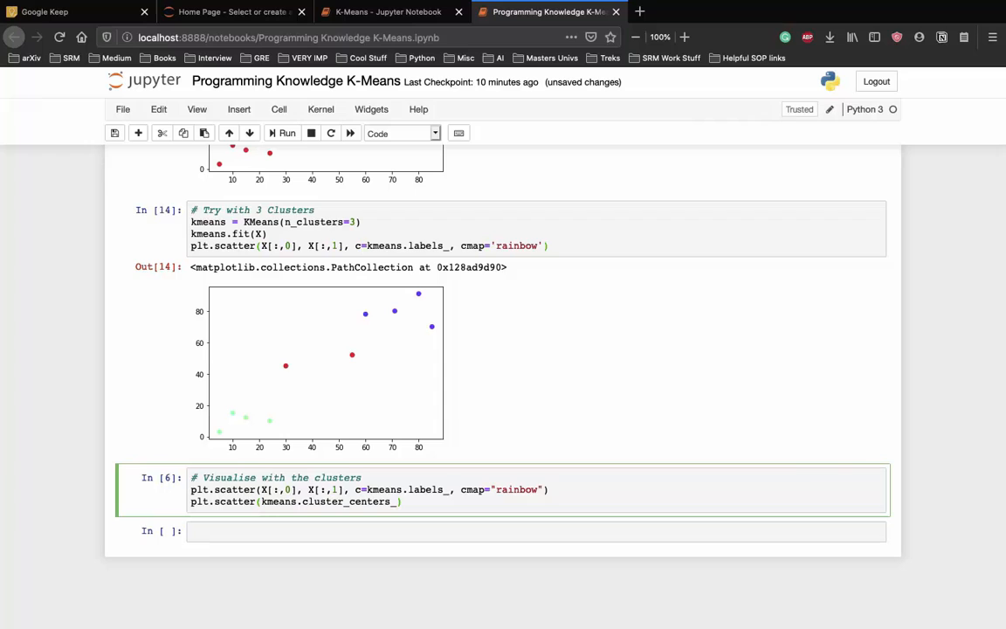
{"action": "type", "text": "[:"}
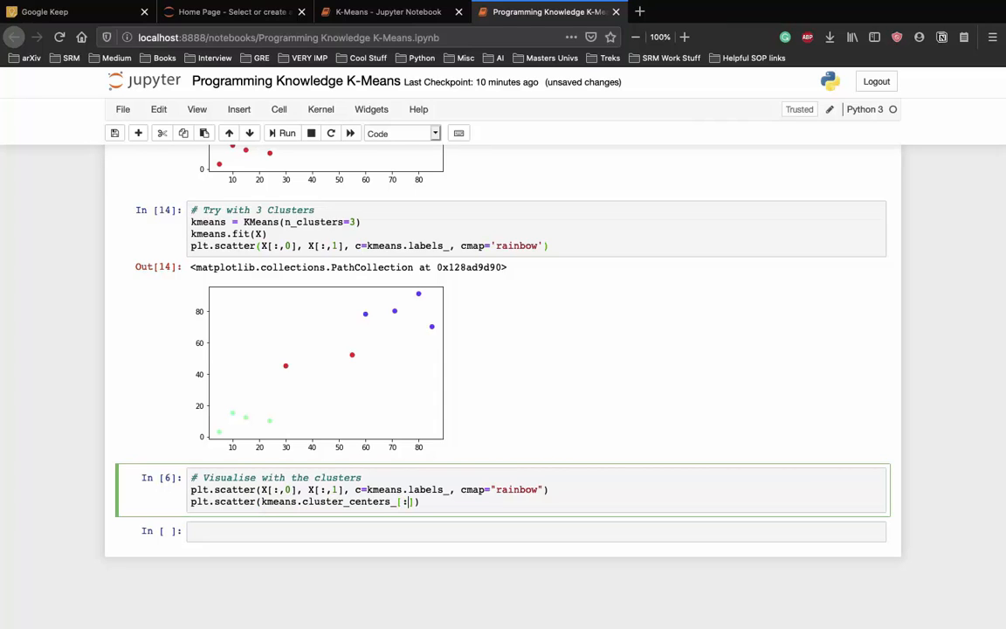
{"action": "type", "text": ",0"}
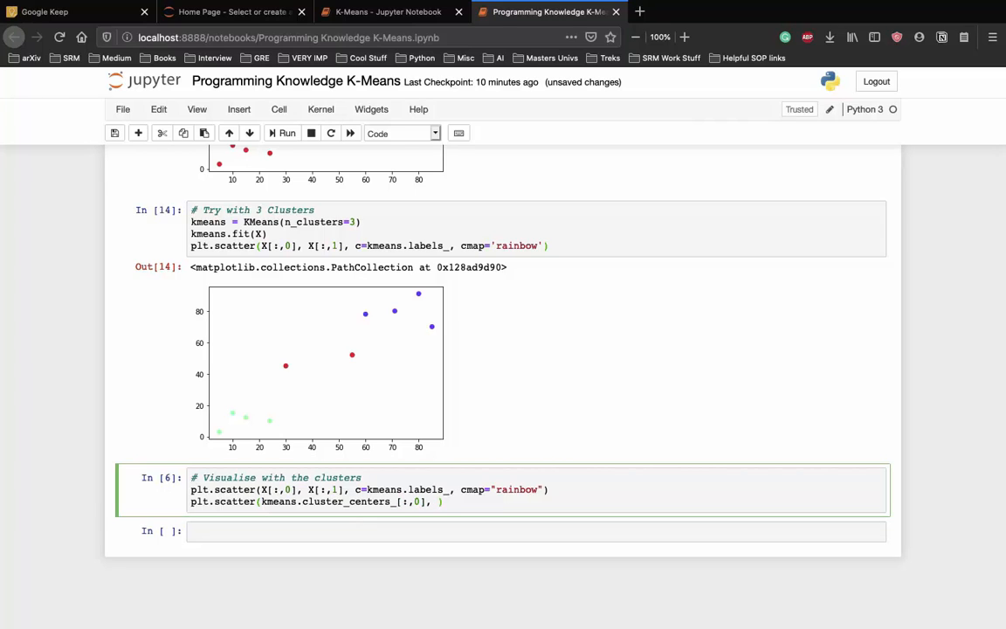
{"action": "type", "text": "kmeans"}
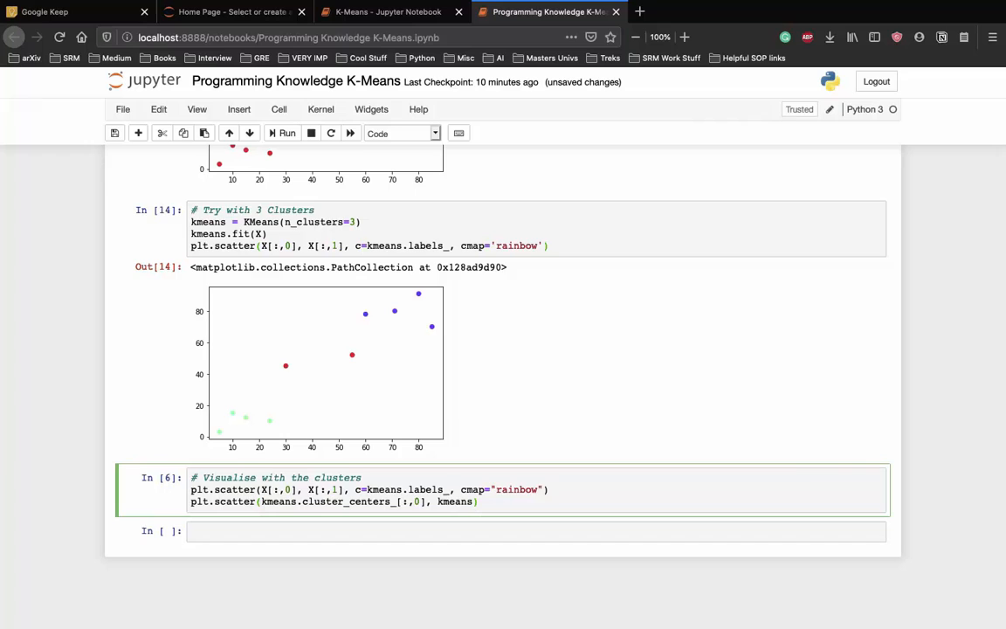
{"action": "type", "text": "clusters"}
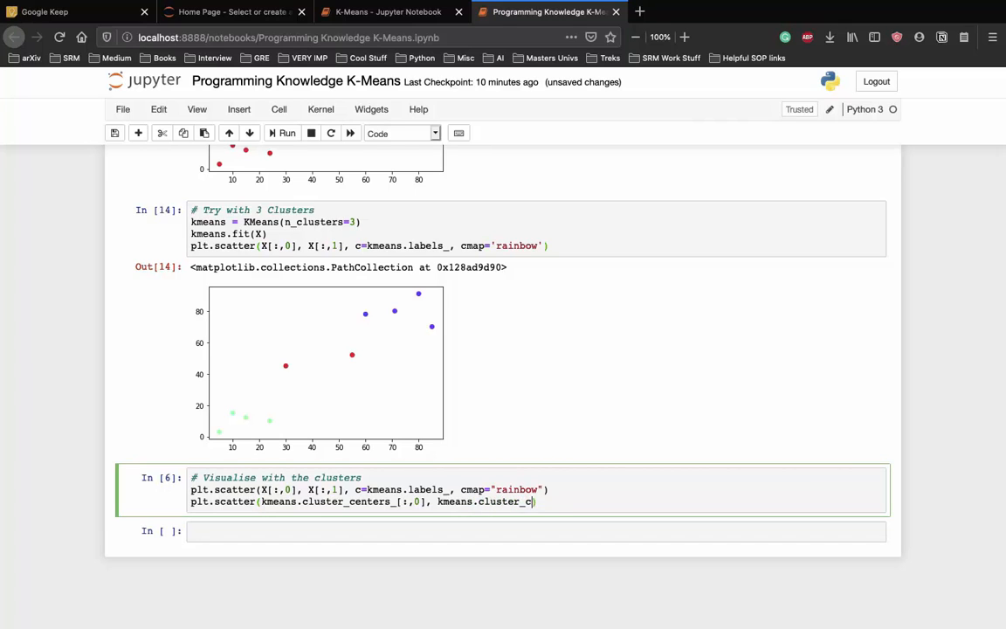
{"action": "type", "text": "enters_)"}
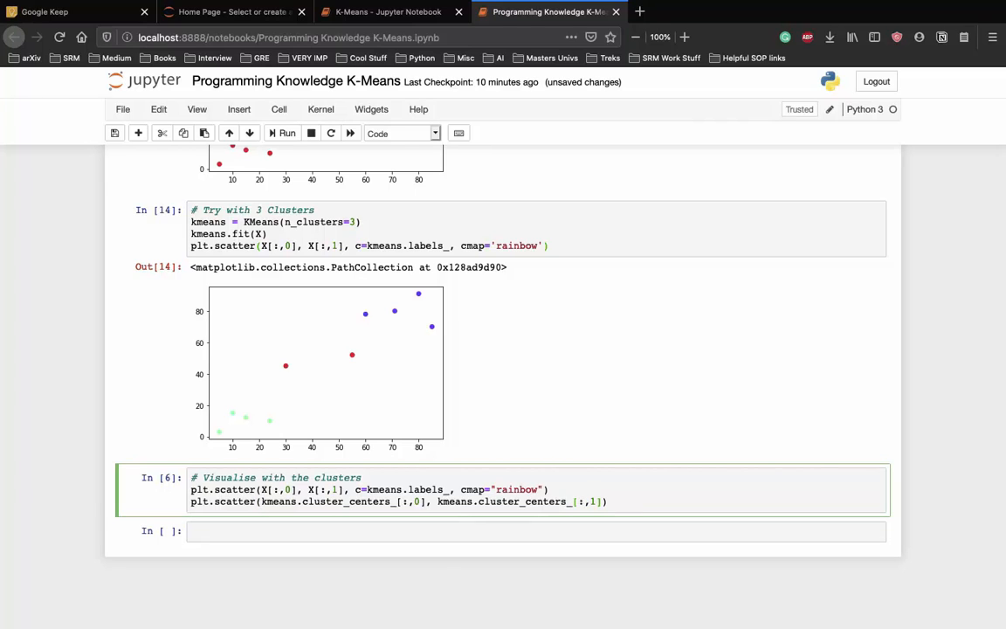
{"action": "type", "text": ", color="}
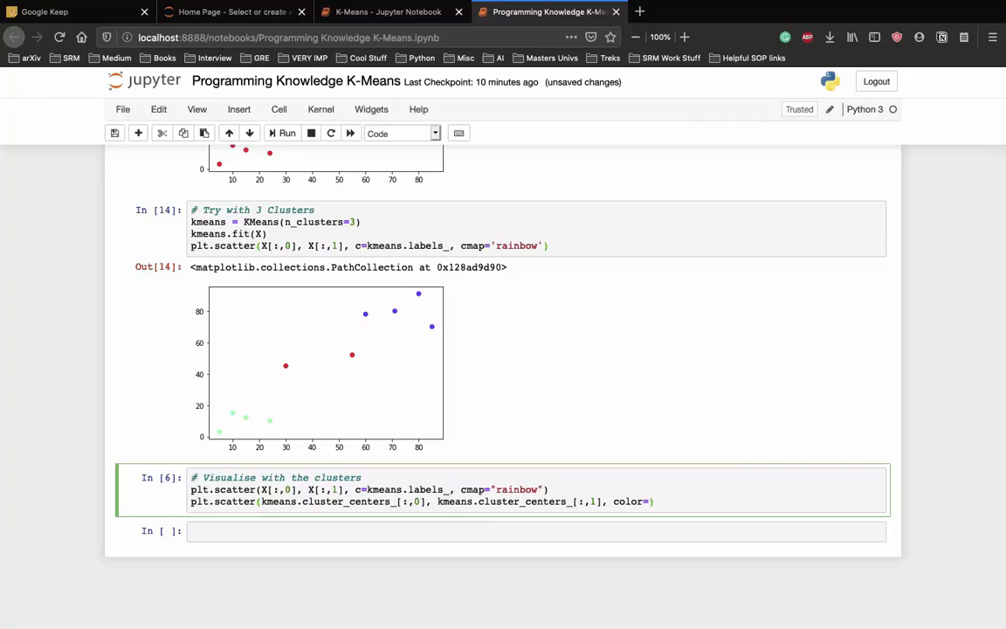
{"action": "type", "text": "black'"}
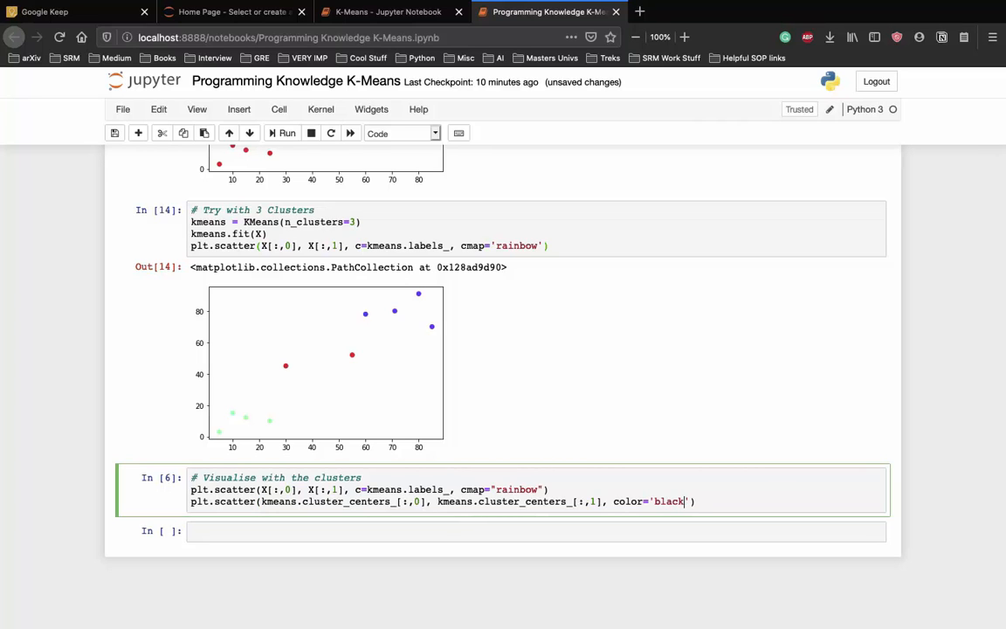